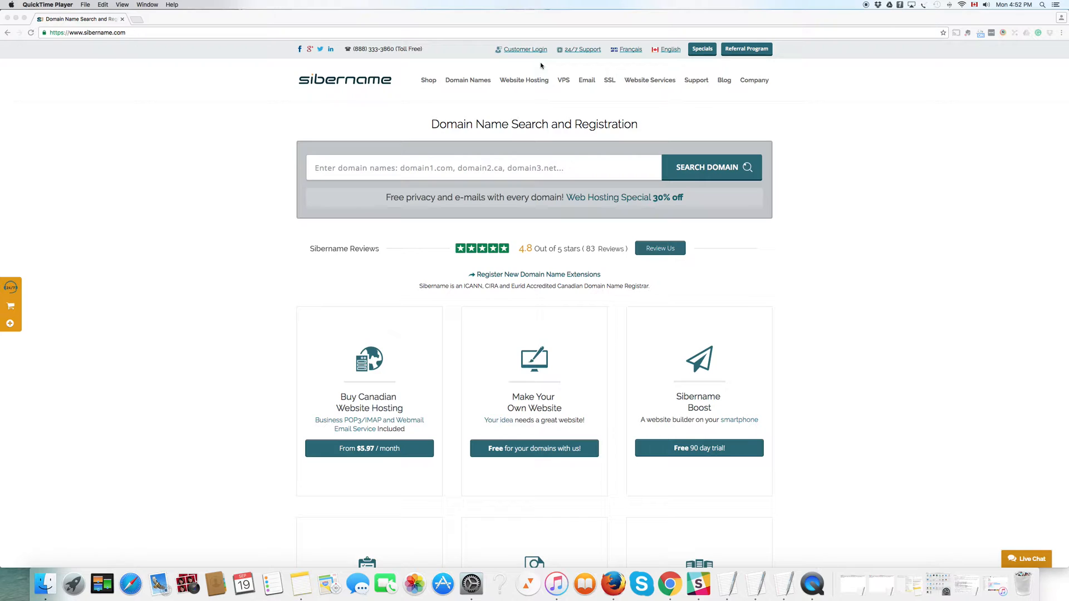
{"action": "mouse_move", "coordinate": [549, 58]}
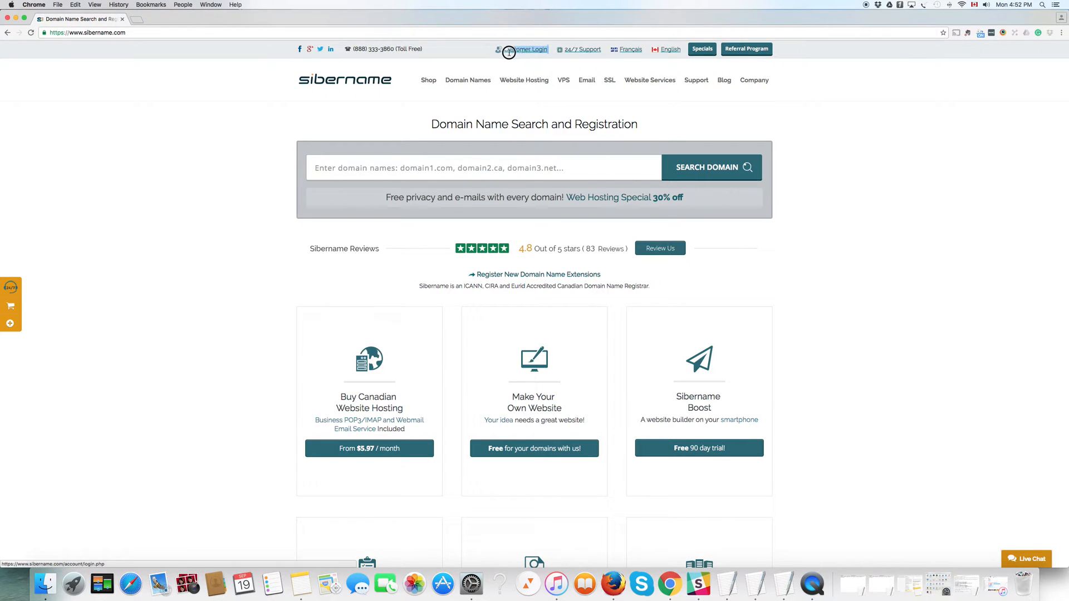
{"action": "mouse_move", "coordinate": [509, 63]}
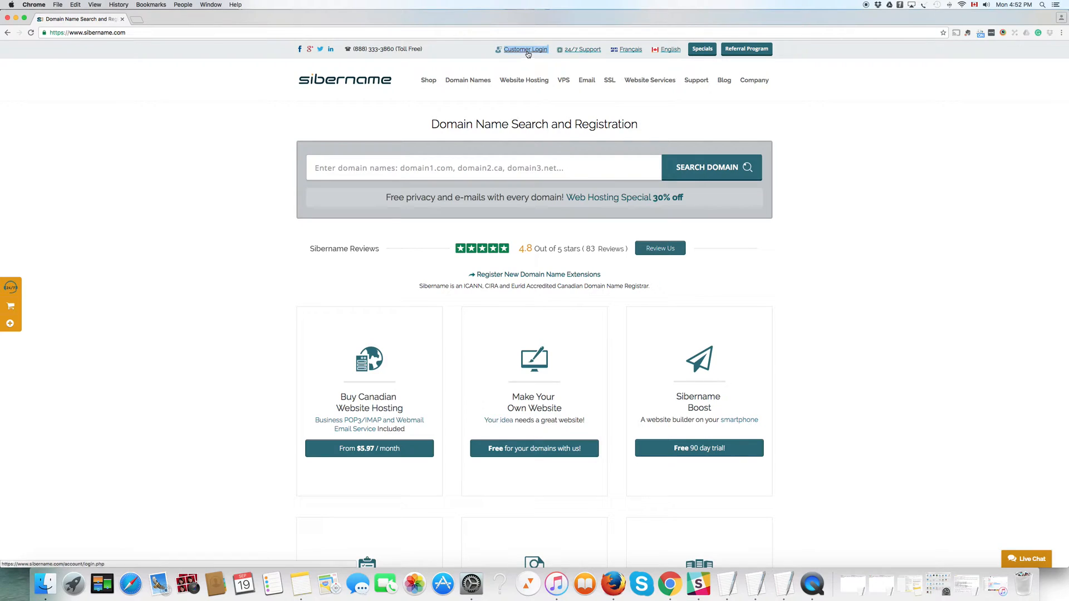
{"action": "left_click", "coordinate": [524, 49]}
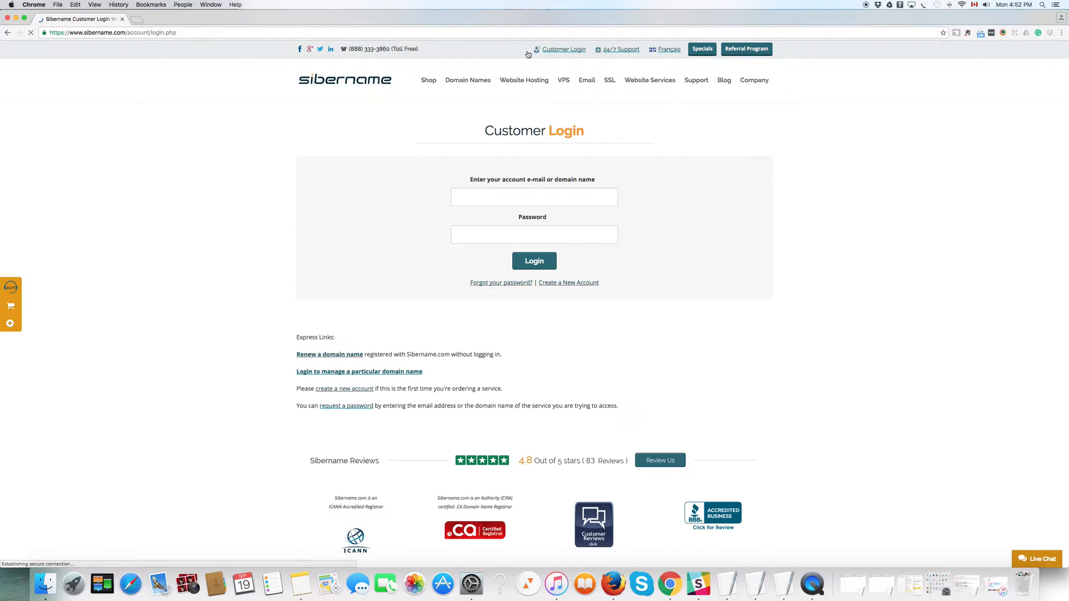
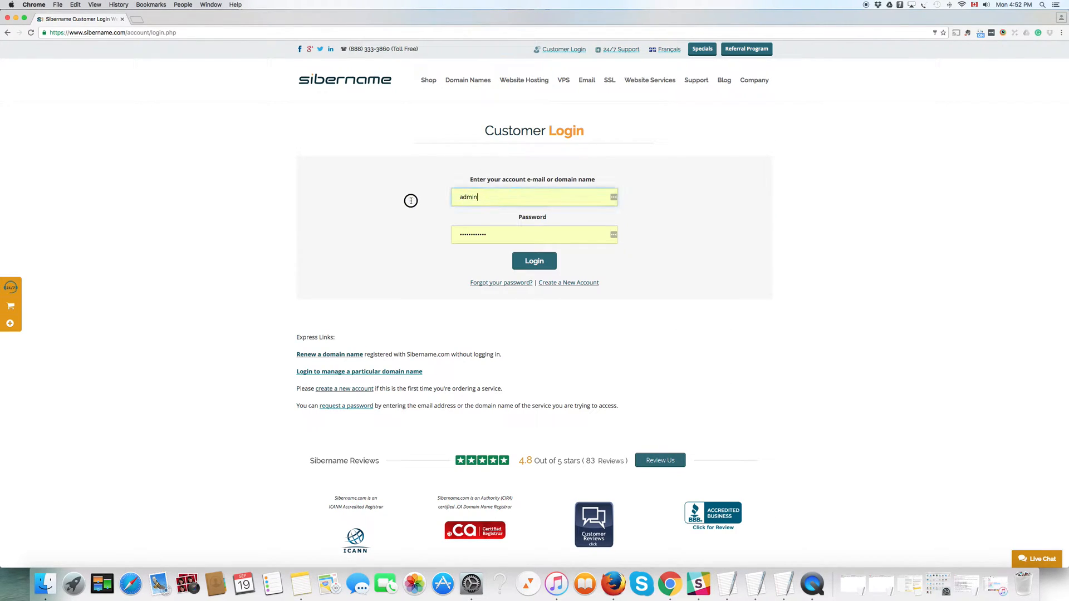
{"action": "left_click", "coordinate": [533, 197]}
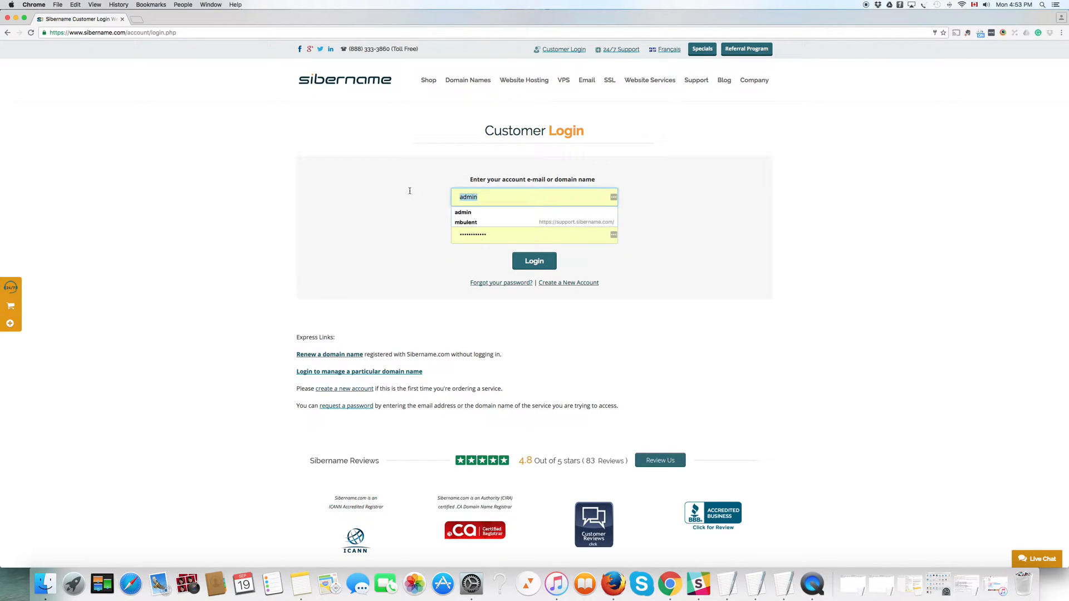
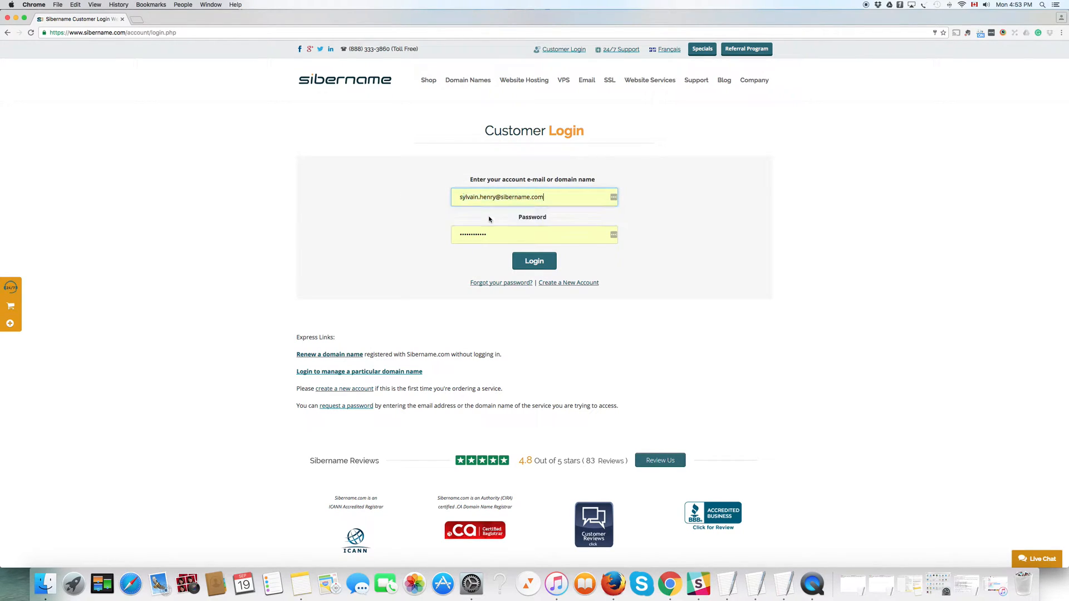
{"action": "mouse_move", "coordinate": [491, 243]}
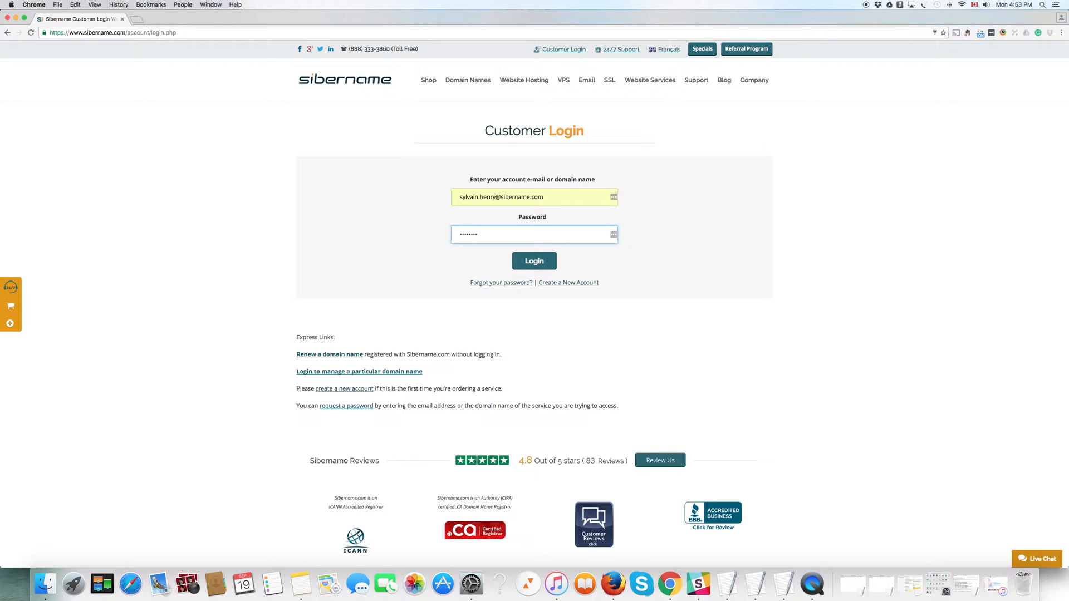
{"action": "mouse_move", "coordinate": [653, 258]}
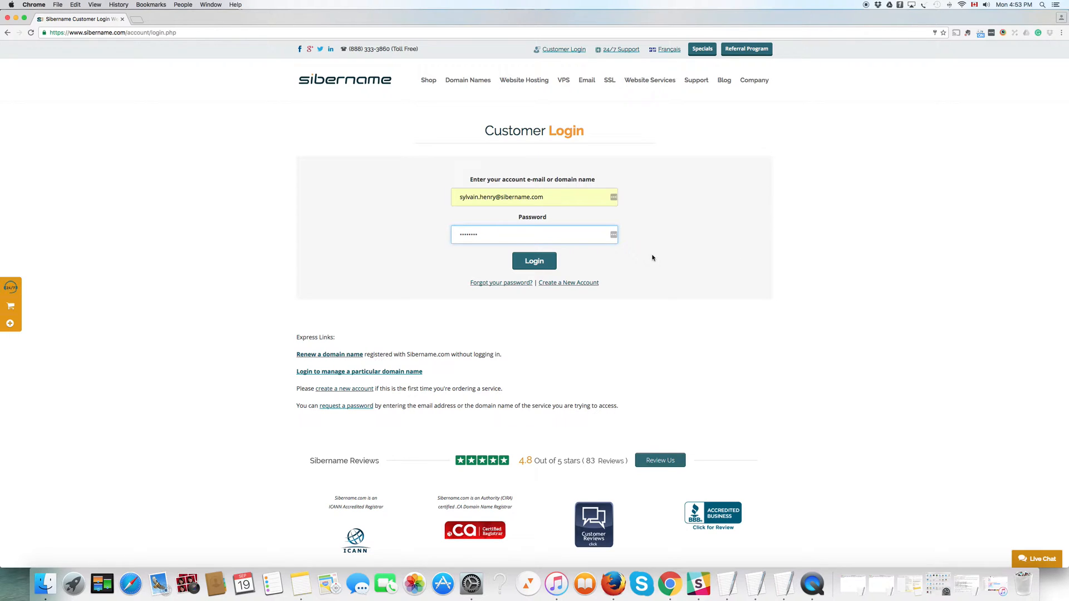
{"action": "mouse_move", "coordinate": [723, 267]}
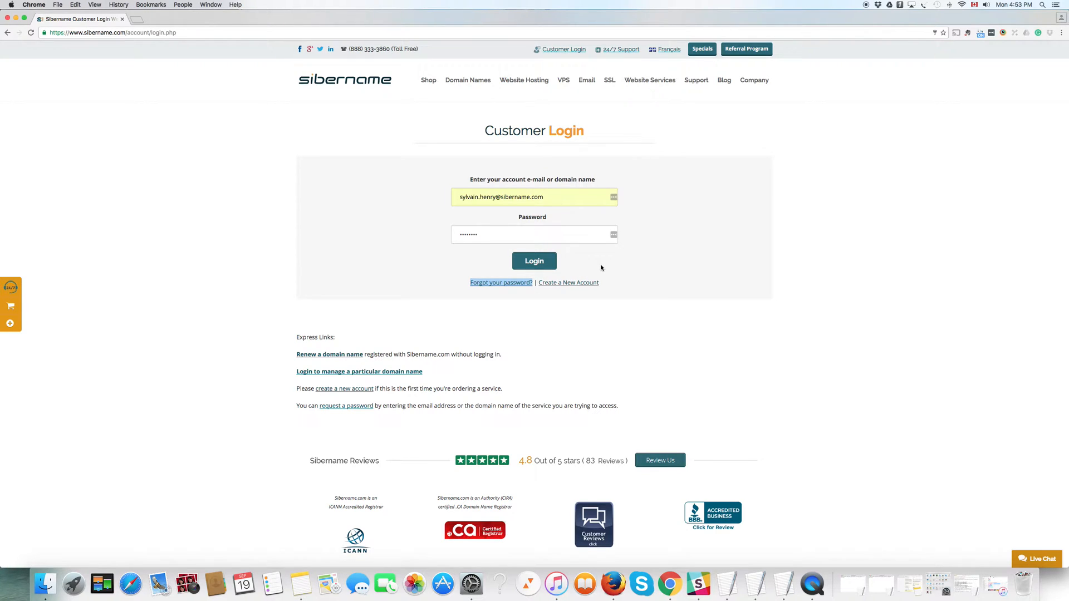
{"action": "mouse_move", "coordinate": [550, 268]}
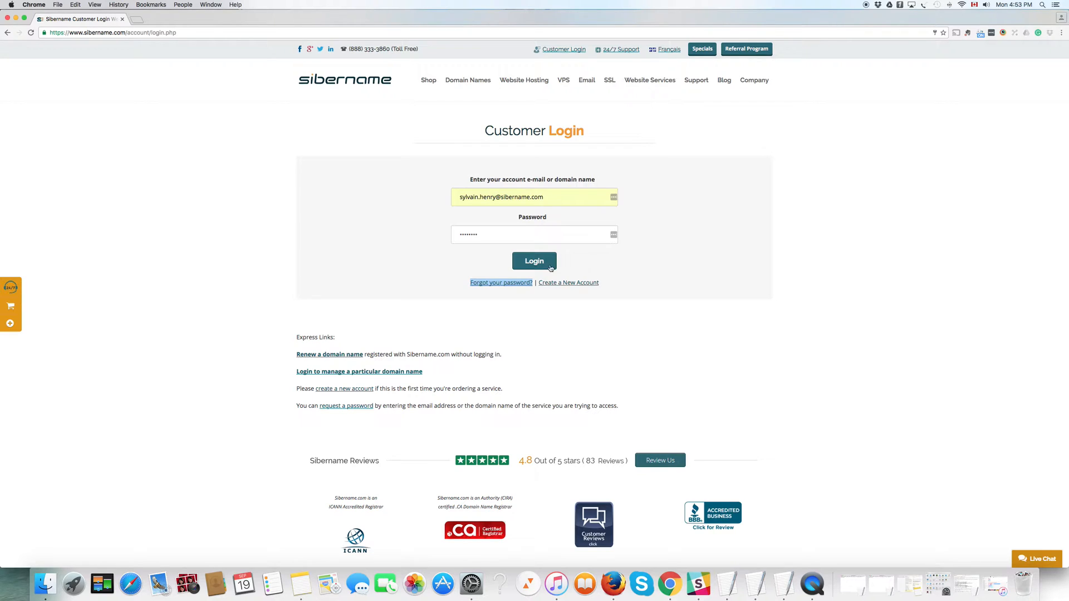
Log in, highlight the client ID on the dashboard and go to Earn Referral Commissions
{"action": "left_click", "coordinate": [534, 261]}
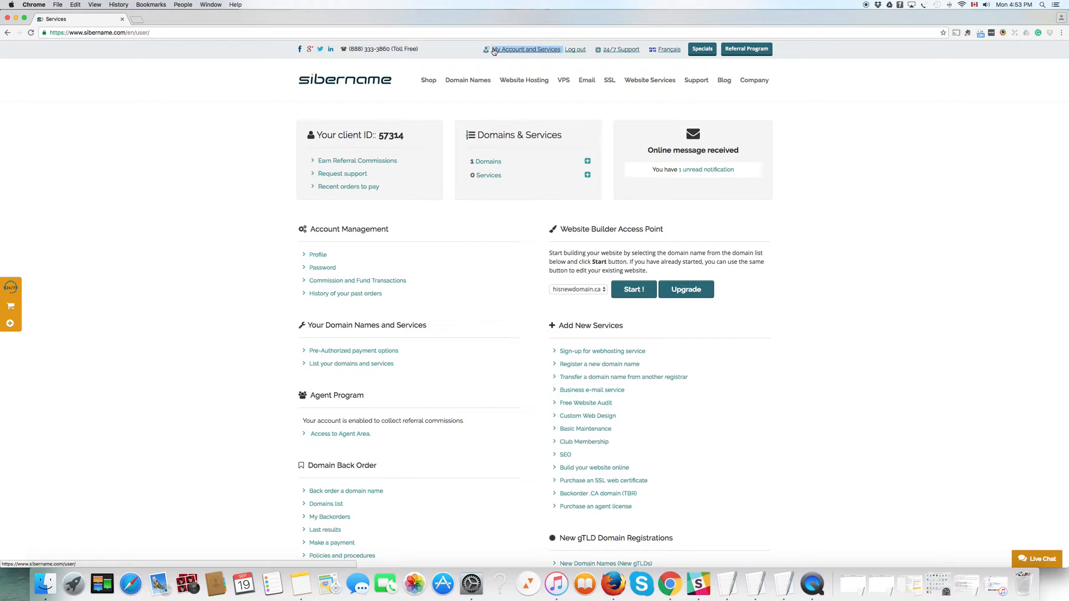
{"action": "mouse_move", "coordinate": [589, 56]}
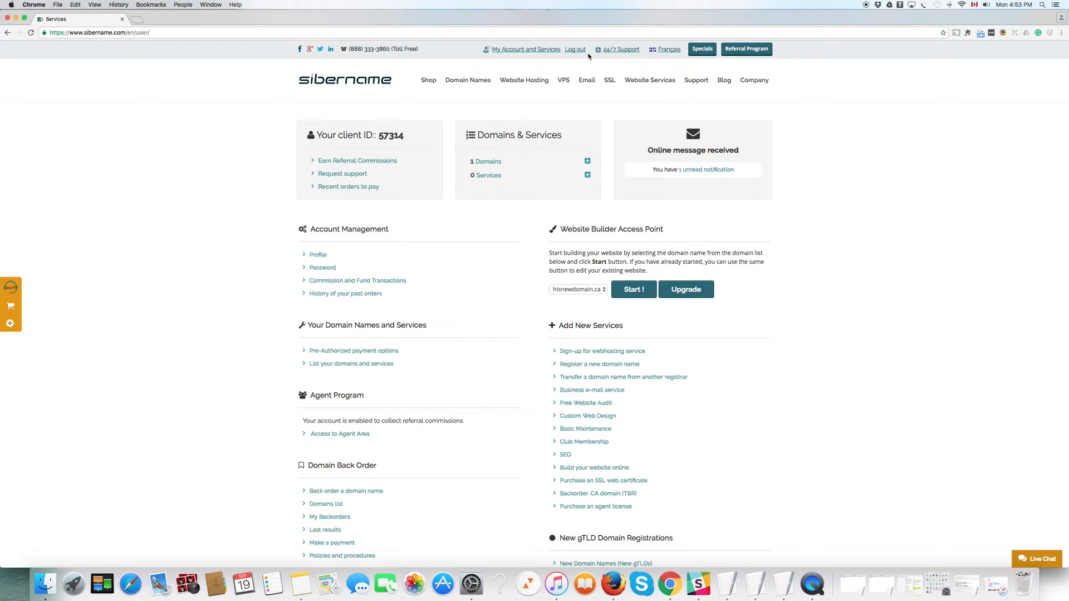
{"action": "mouse_move", "coordinate": [592, 50]}
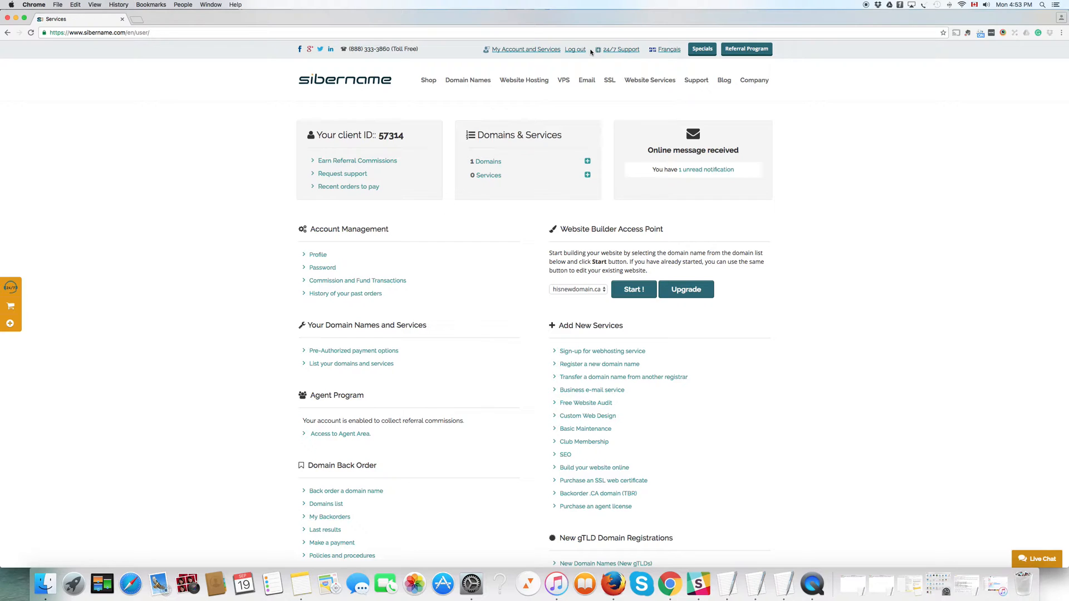
{"action": "mouse_move", "coordinate": [572, 49]}
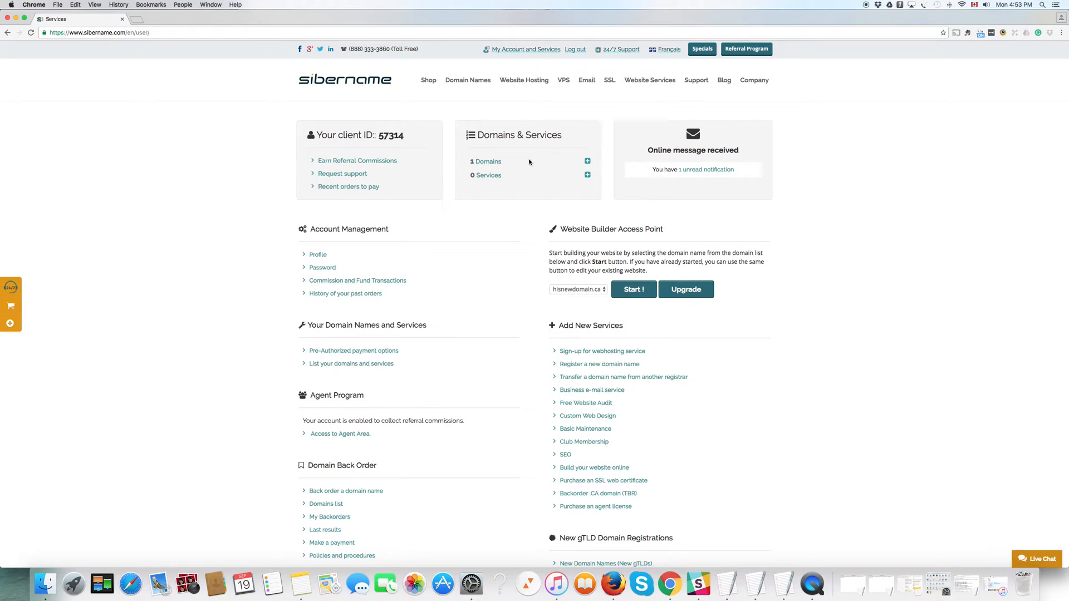
{"action": "mouse_move", "coordinate": [409, 138]}
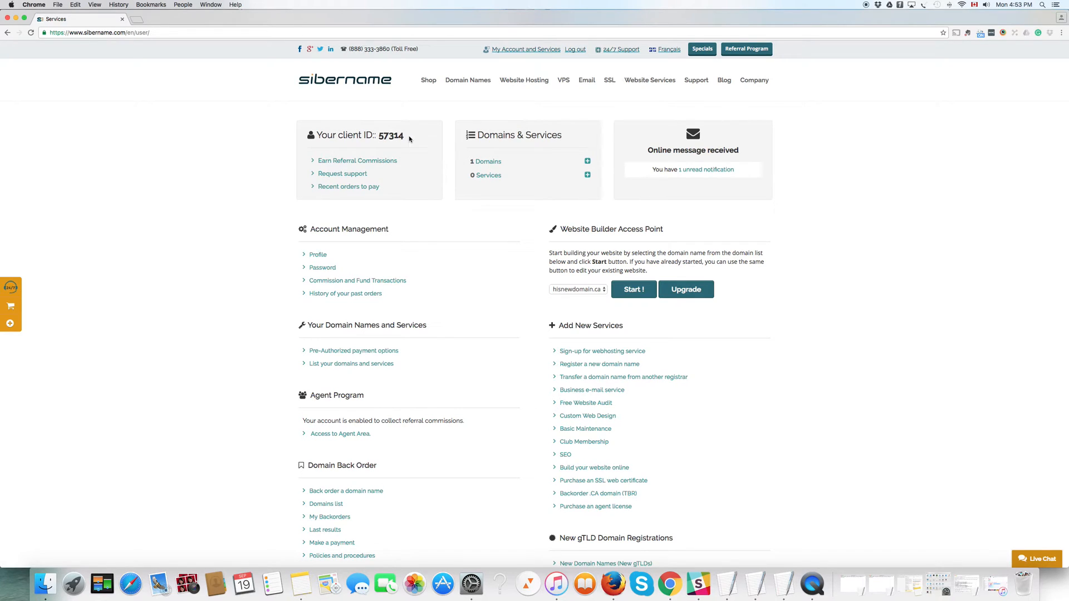
{"action": "triple_click", "coordinate": [356, 135]}
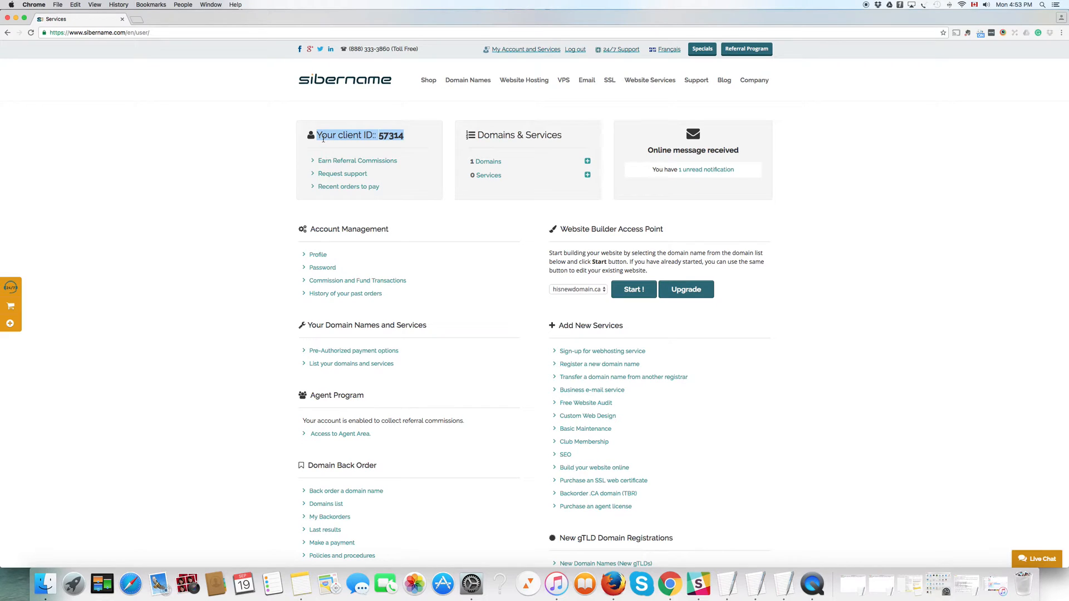
{"action": "mouse_move", "coordinate": [403, 155]}
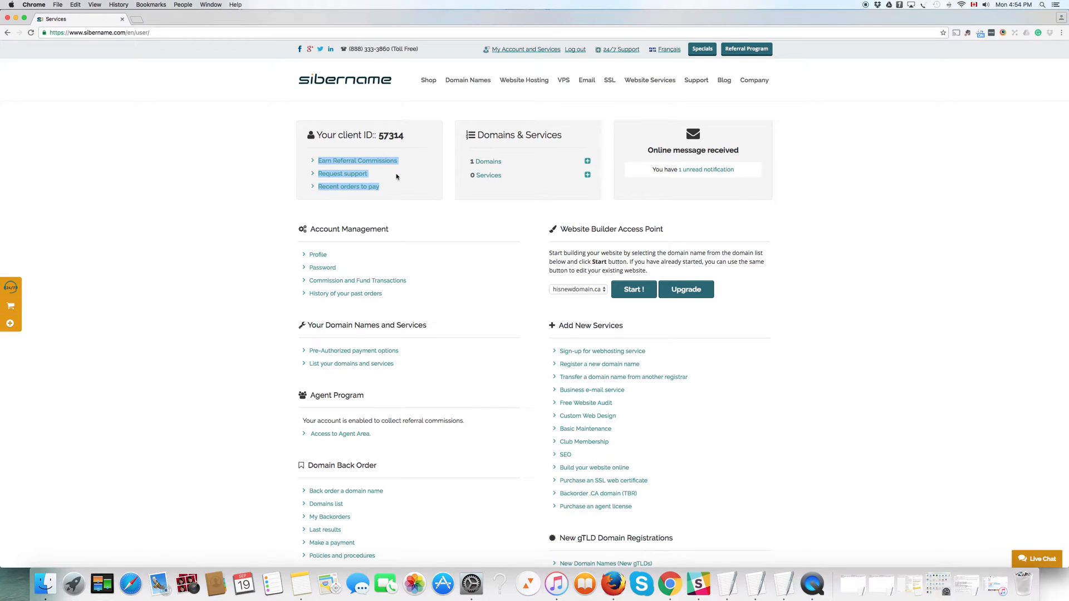
{"action": "mouse_move", "coordinate": [391, 180]}
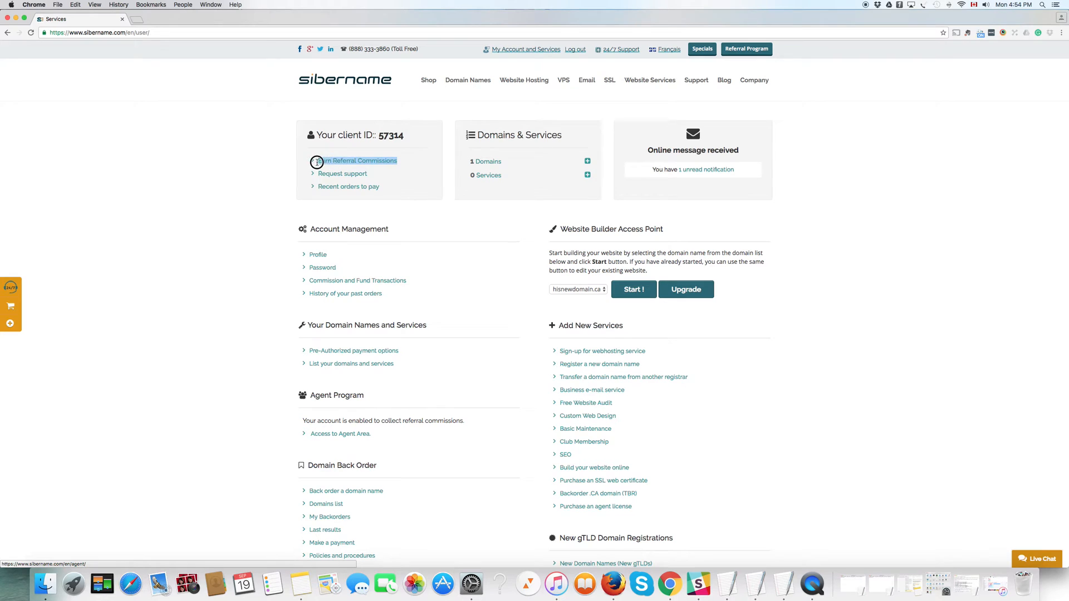
{"action": "mouse_move", "coordinate": [365, 179]}
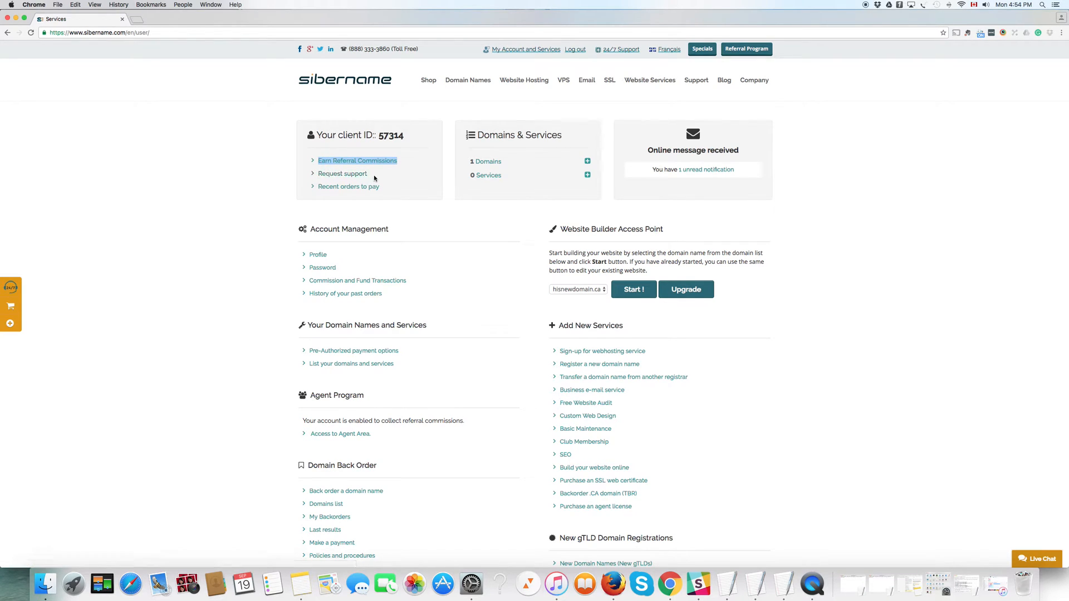
{"action": "mouse_move", "coordinate": [383, 164]}
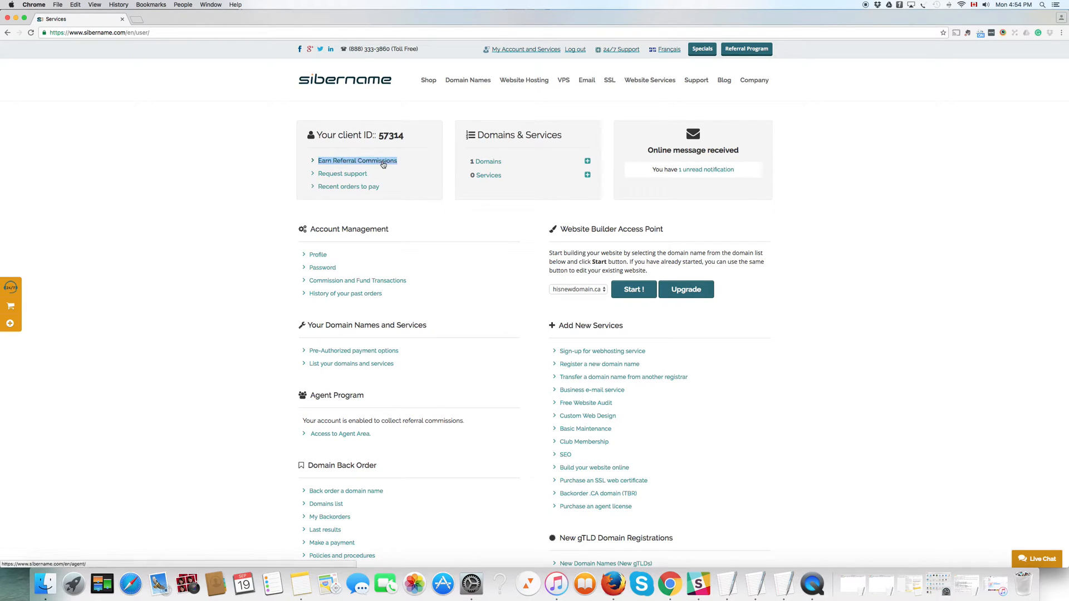
{"action": "left_click", "coordinate": [357, 161]}
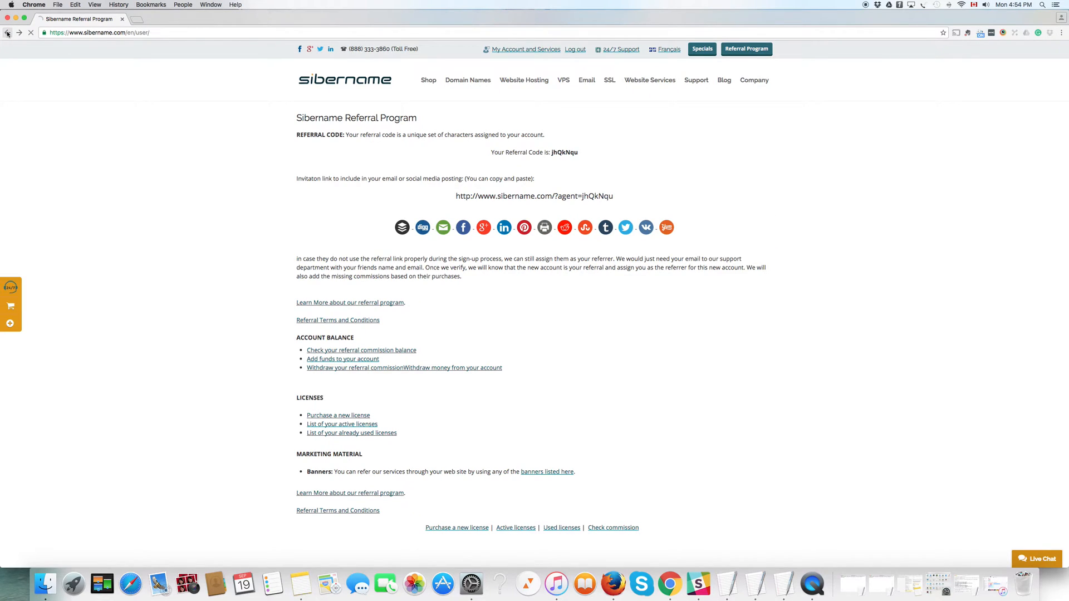
{"action": "left_click", "coordinate": [526, 49]}
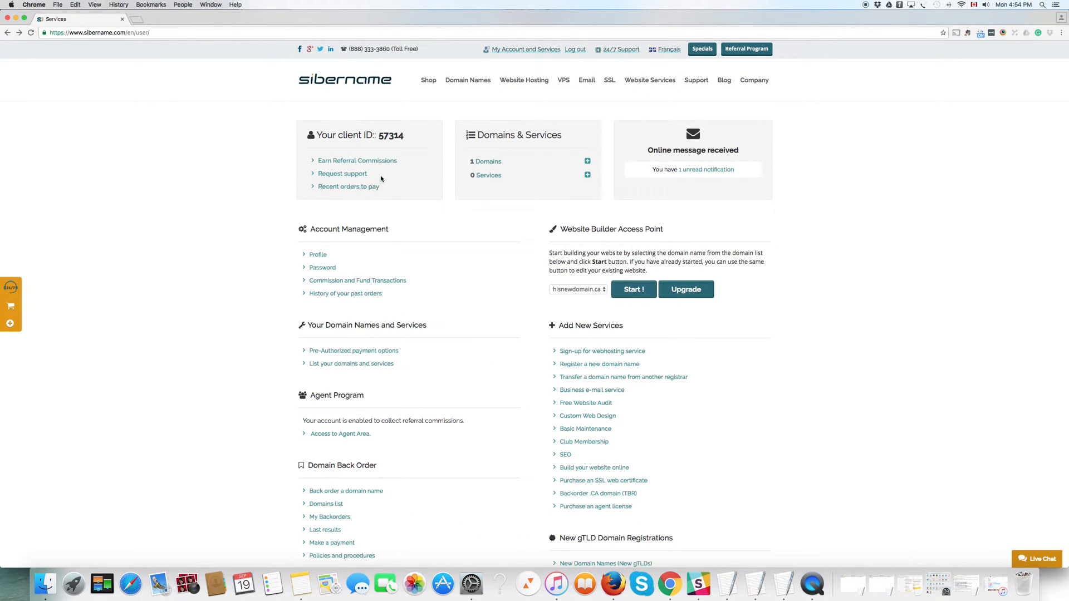
{"action": "mouse_move", "coordinate": [372, 180]}
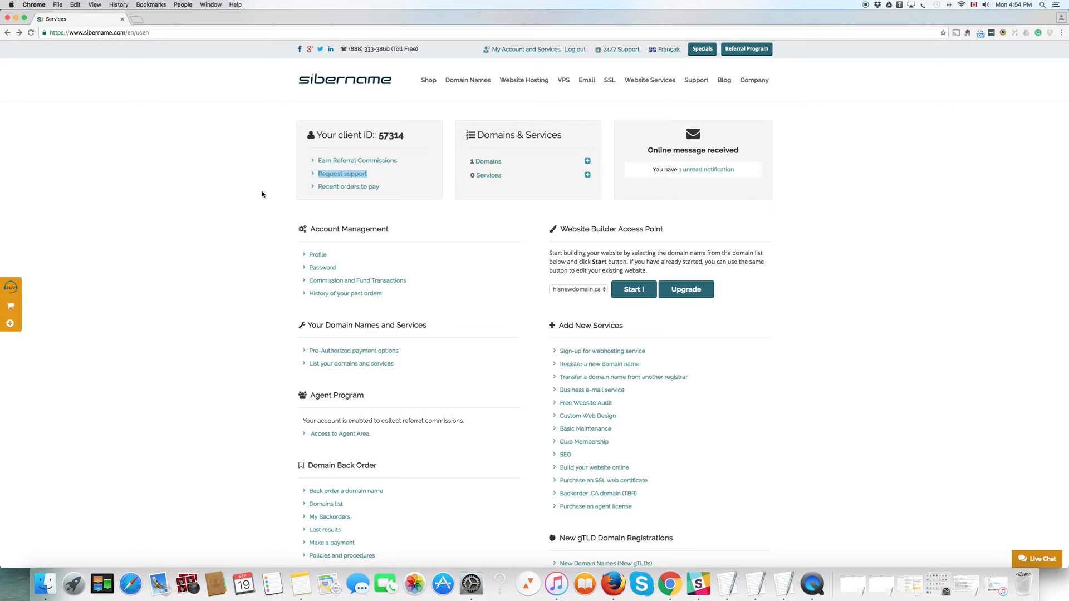
{"action": "mouse_move", "coordinate": [338, 177]}
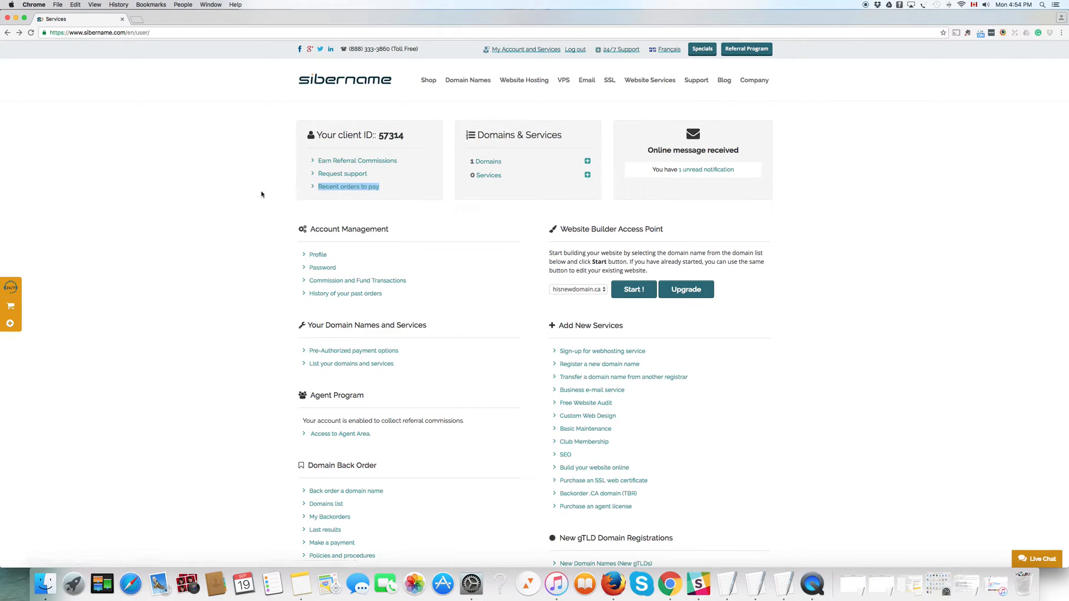
{"action": "mouse_move", "coordinate": [53, 258]}
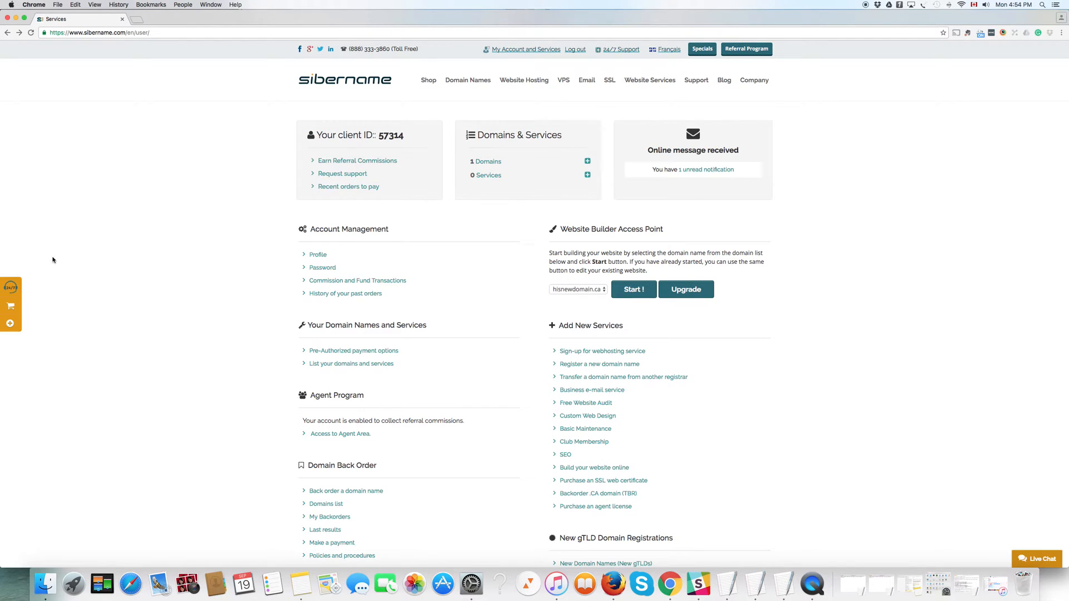
{"action": "left_click", "coordinate": [10, 286]}
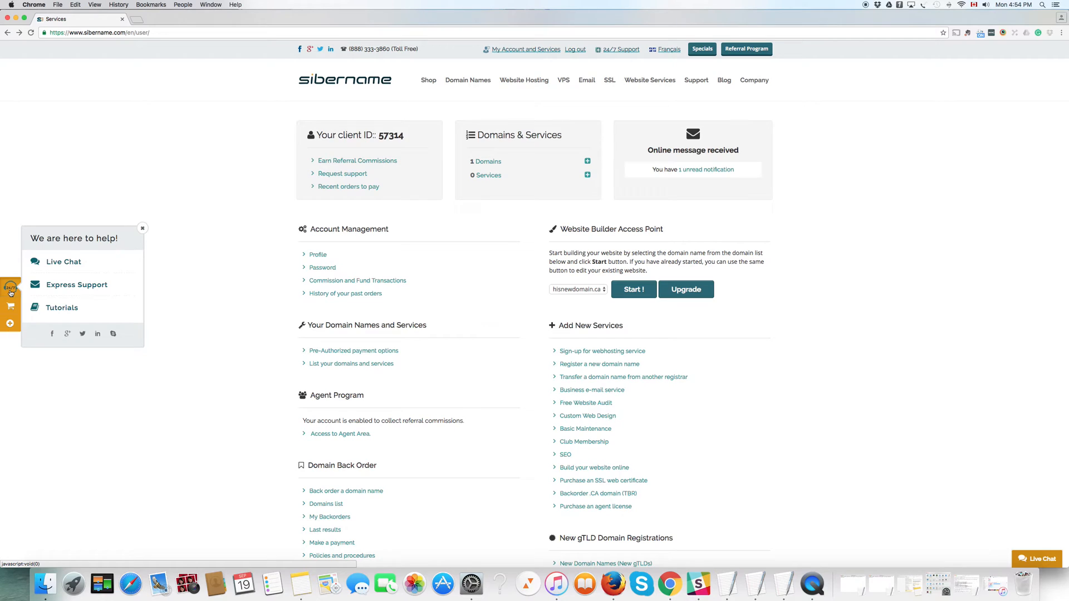
{"action": "mouse_move", "coordinate": [63, 295]}
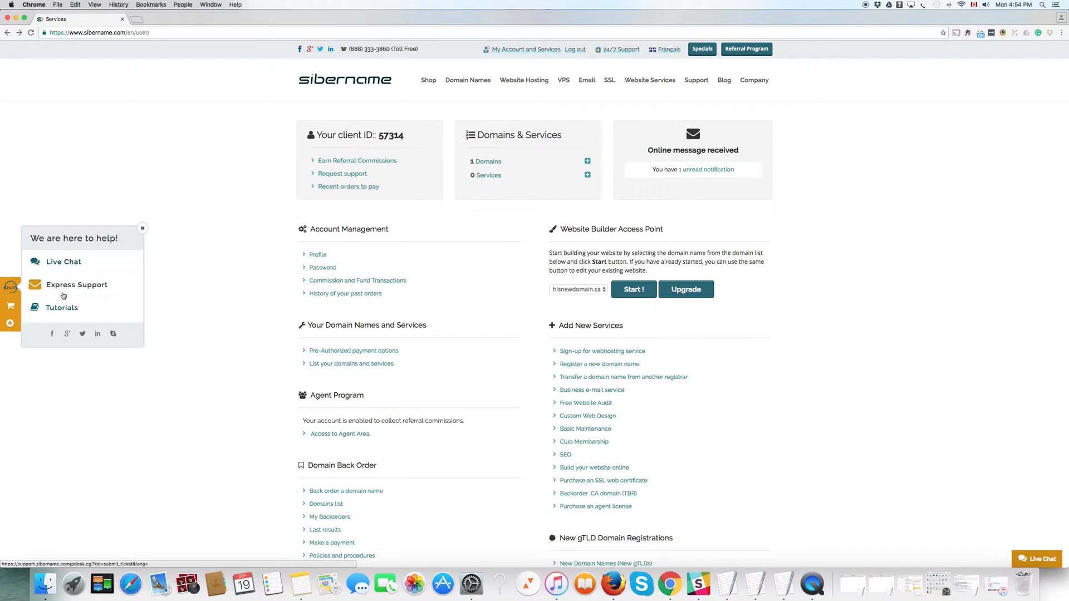
{"action": "mouse_move", "coordinate": [60, 311]}
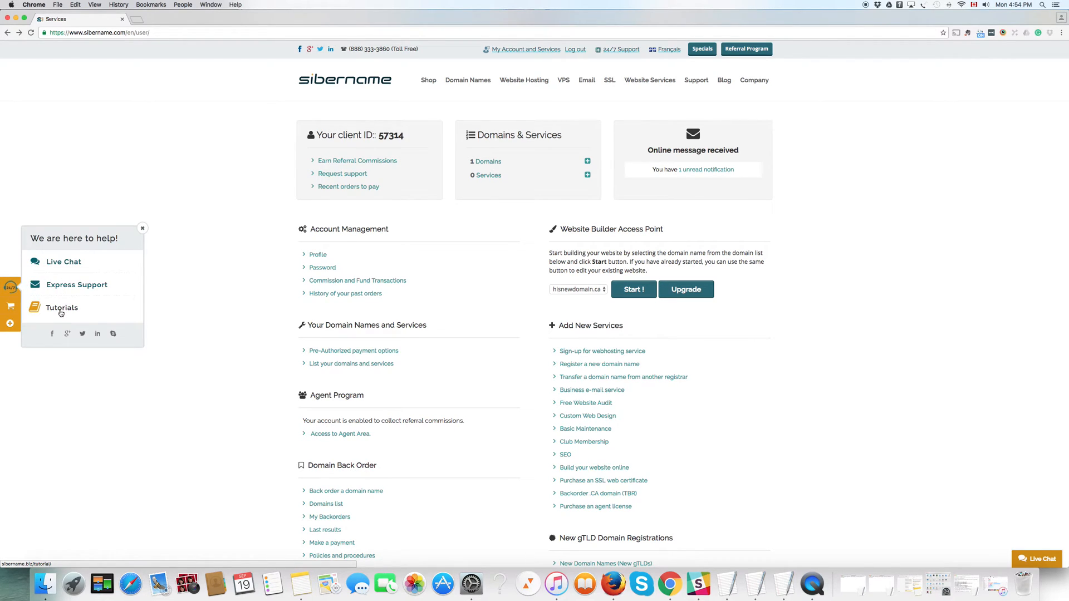
{"action": "left_click", "coordinate": [142, 228]}
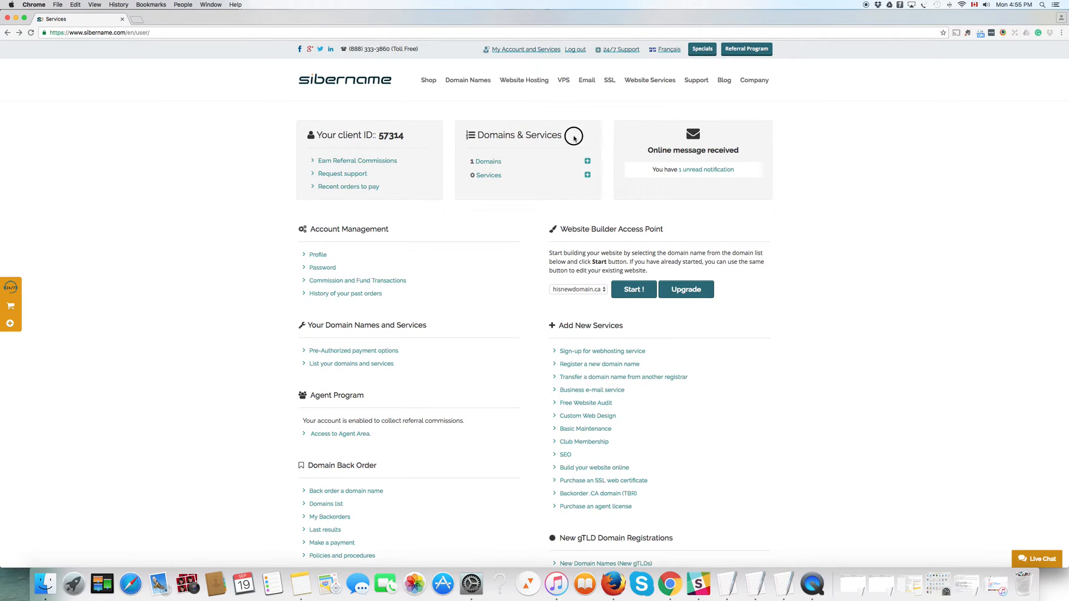
{"action": "double_click", "coordinate": [518, 136]}
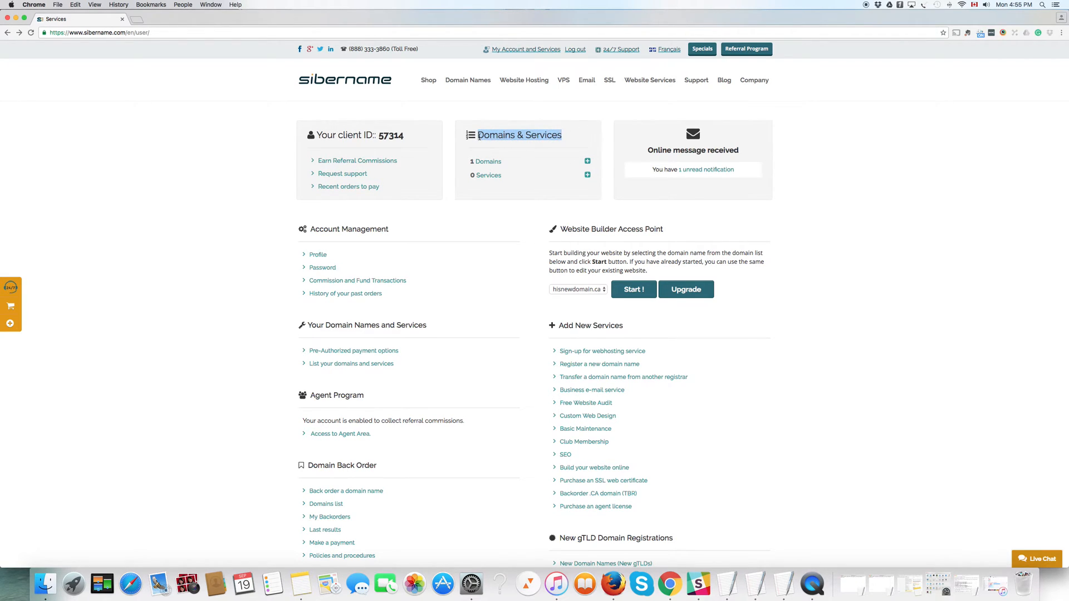
{"action": "scroll", "scroll_direction": "down", "scroll_amount": 3}
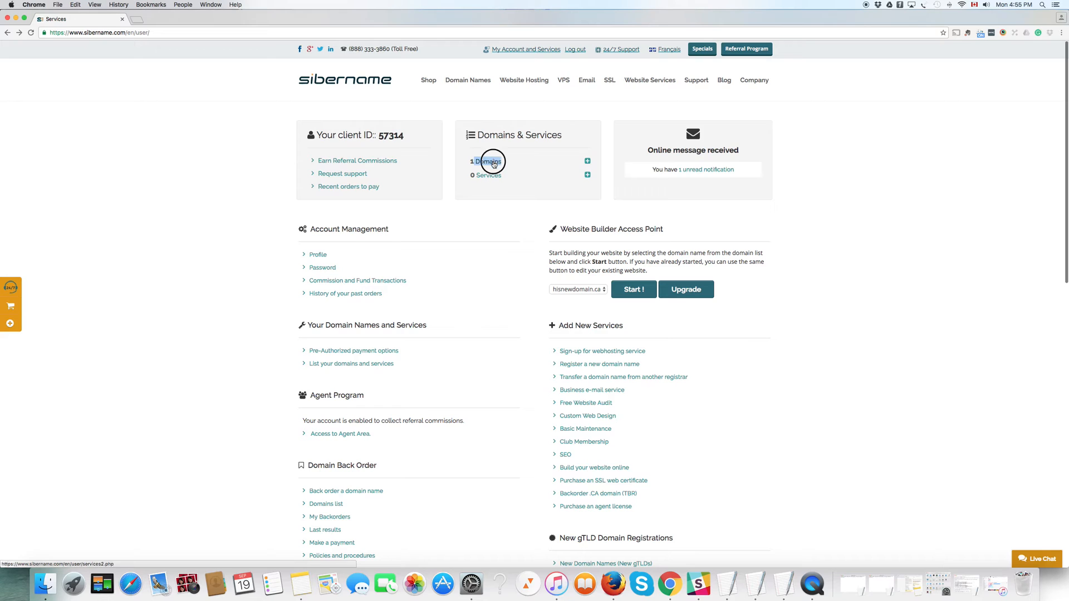
Show the '1 Domains' table listing hisnewdomain.ca, active, due 2017-09-16, autorenew off
{"action": "left_click", "coordinate": [491, 161]}
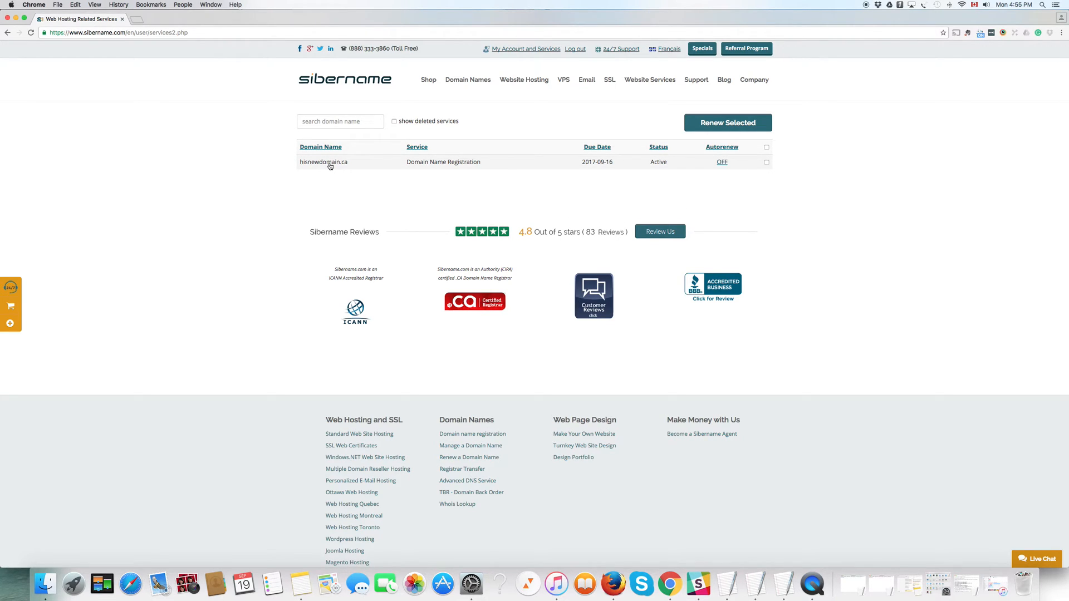
{"action": "mouse_move", "coordinate": [599, 167]}
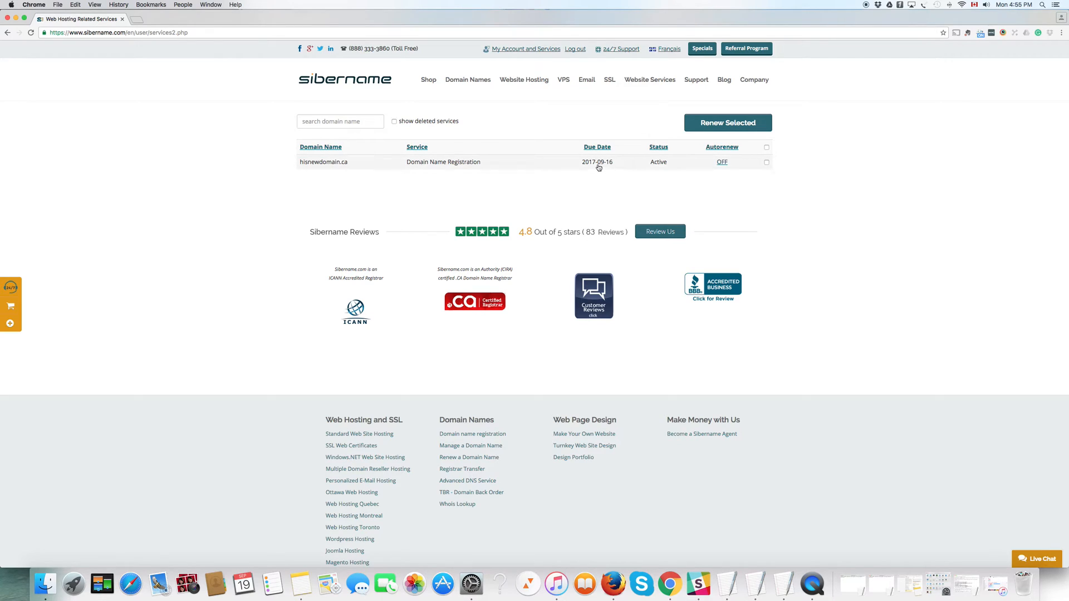
{"action": "mouse_move", "coordinate": [661, 168]}
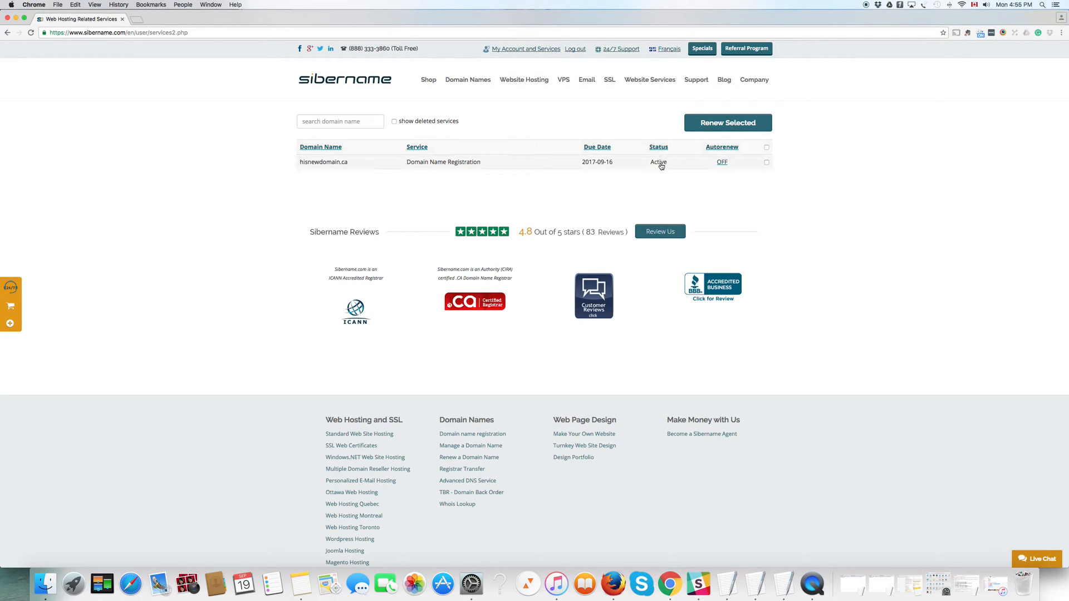
{"action": "mouse_move", "coordinate": [732, 167]}
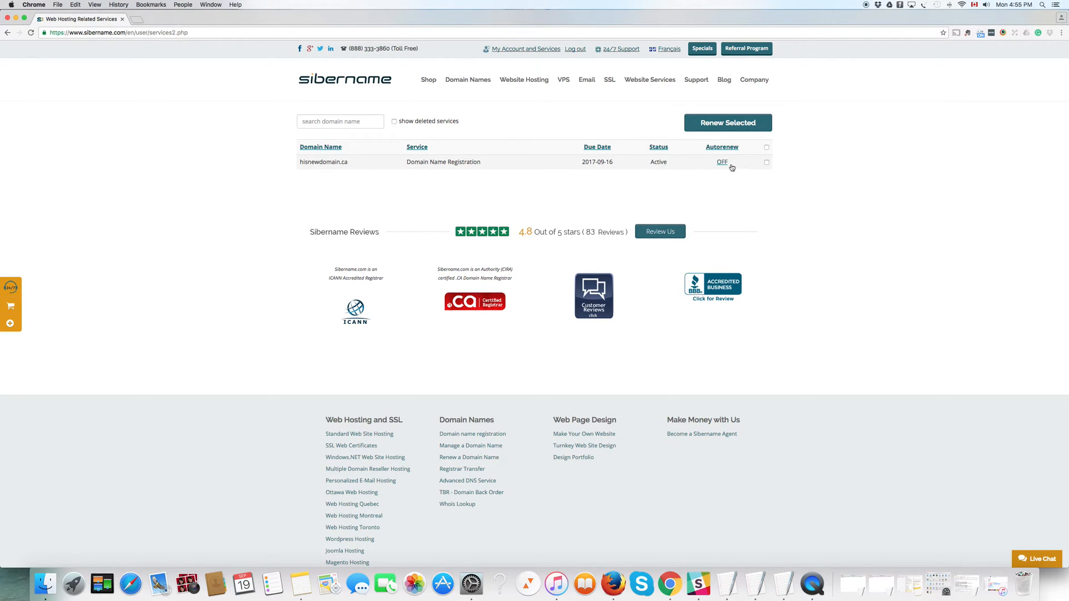
{"action": "mouse_move", "coordinate": [722, 164]}
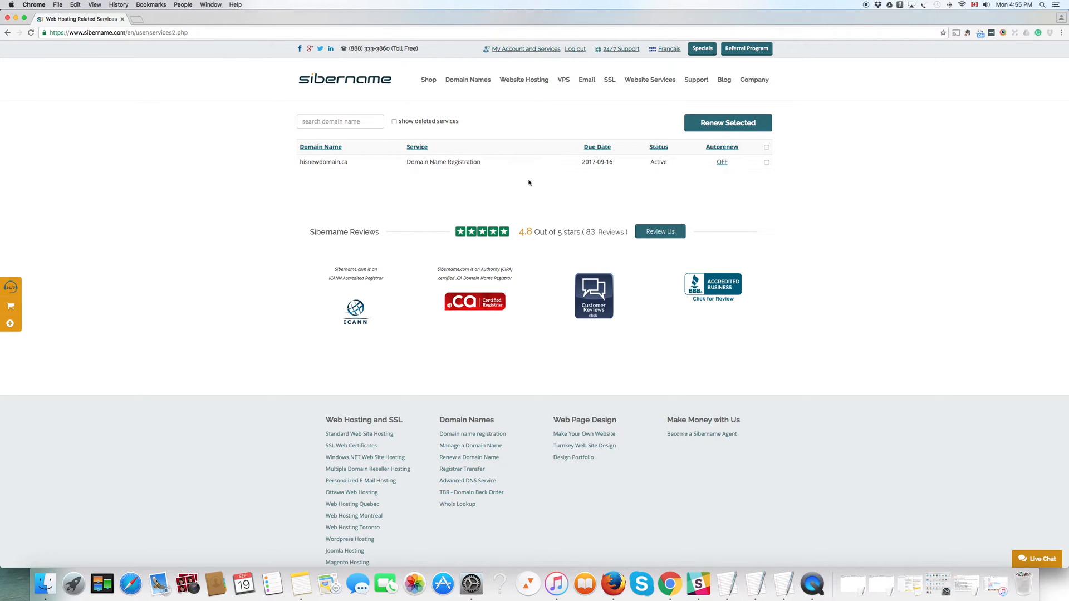
{"action": "mouse_move", "coordinate": [721, 164]}
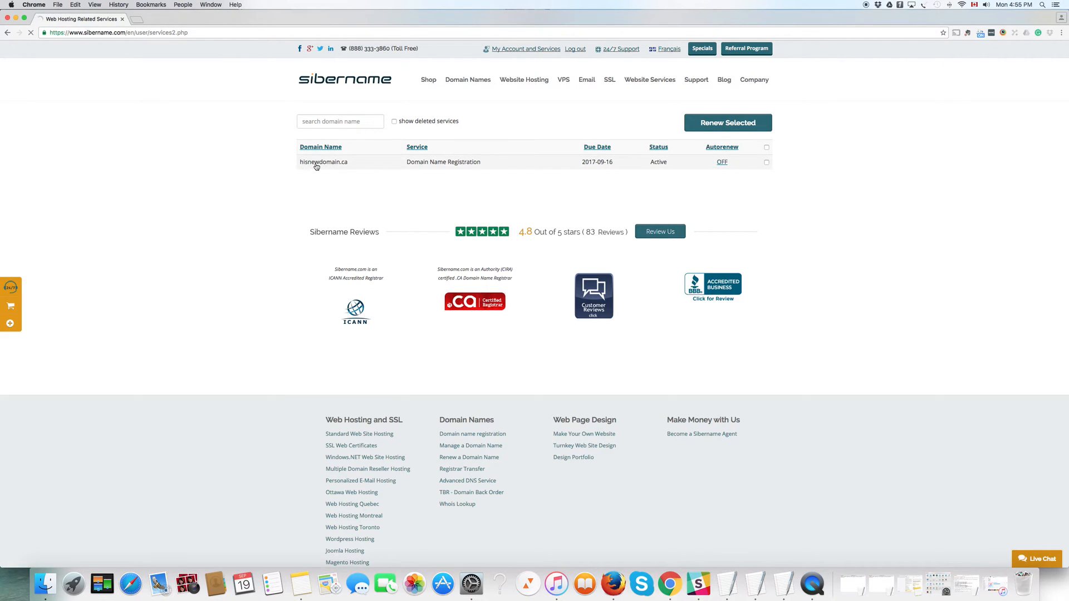
Review the hisnewdomain.ca dashboard sections from DNS through website design, SEO, SSL and hosting
{"action": "left_click", "coordinate": [322, 161]}
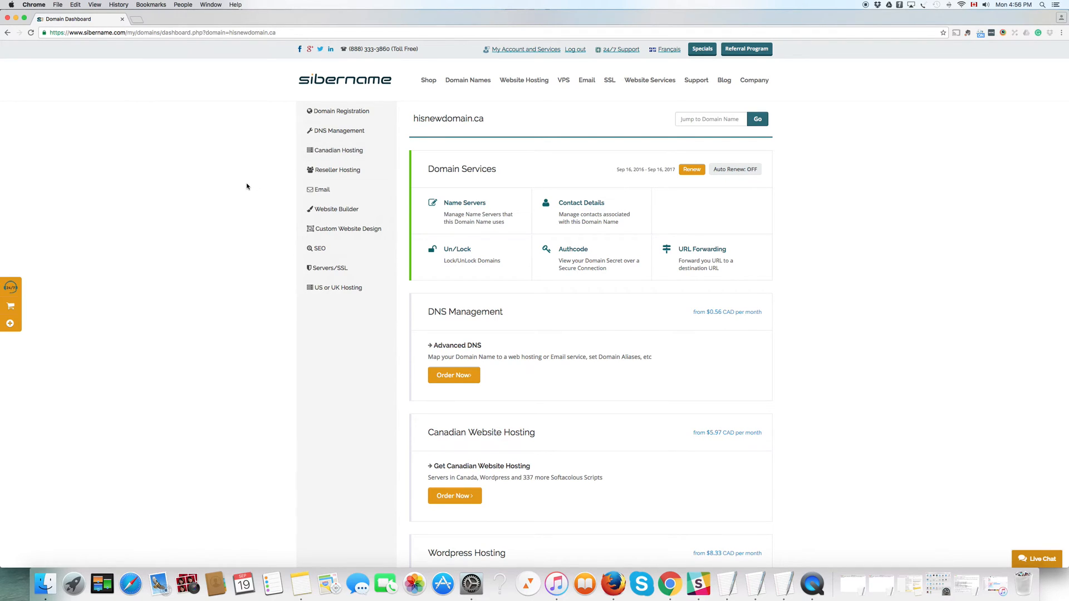
{"action": "mouse_move", "coordinate": [244, 183]}
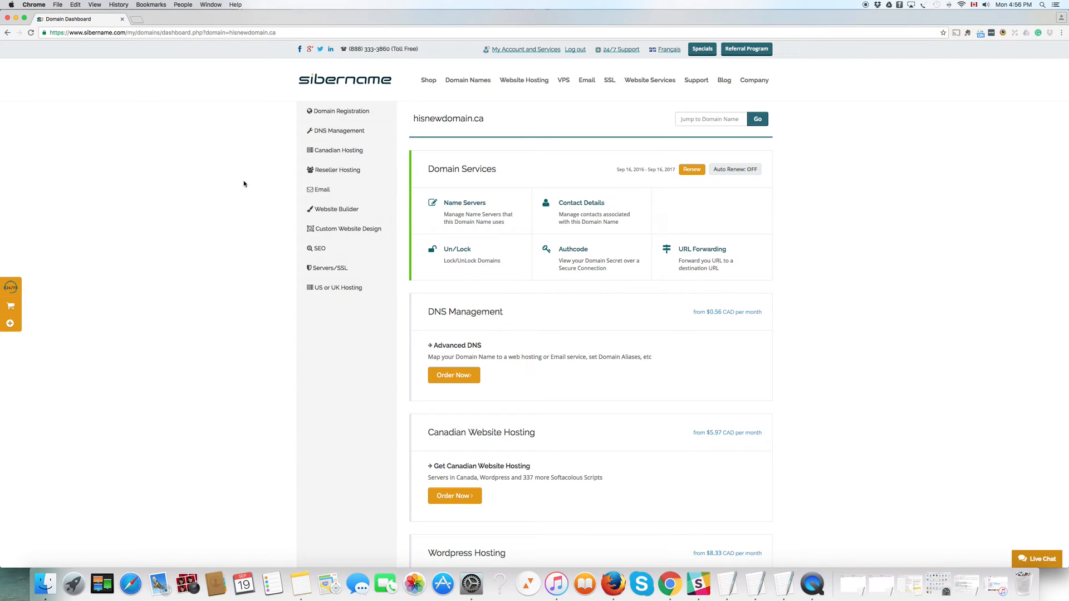
{"action": "mouse_move", "coordinate": [472, 211]}
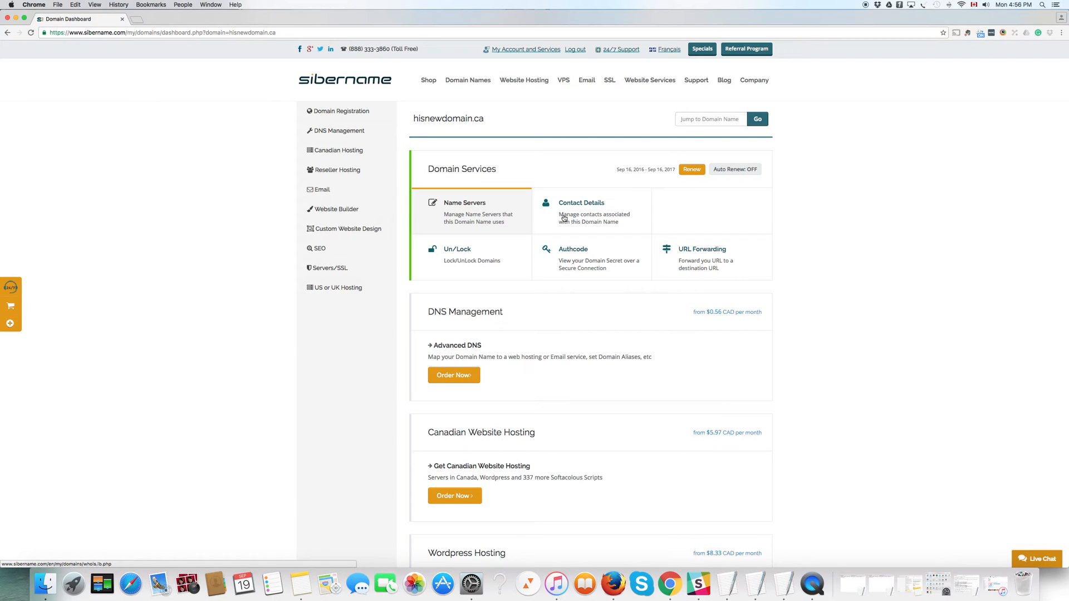
{"action": "mouse_move", "coordinate": [580, 216]}
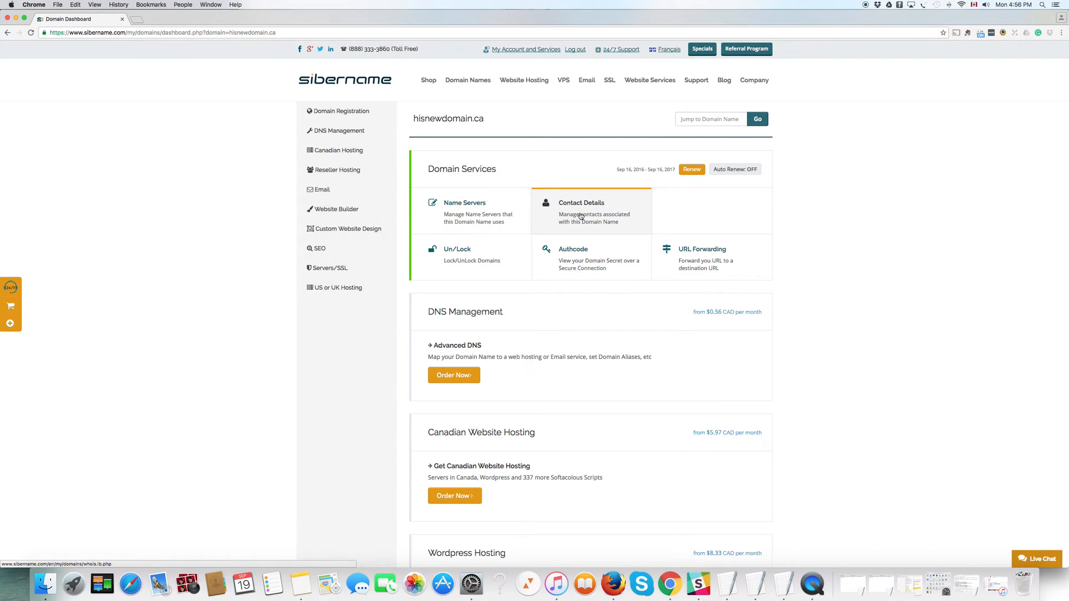
{"action": "mouse_move", "coordinate": [691, 255]}
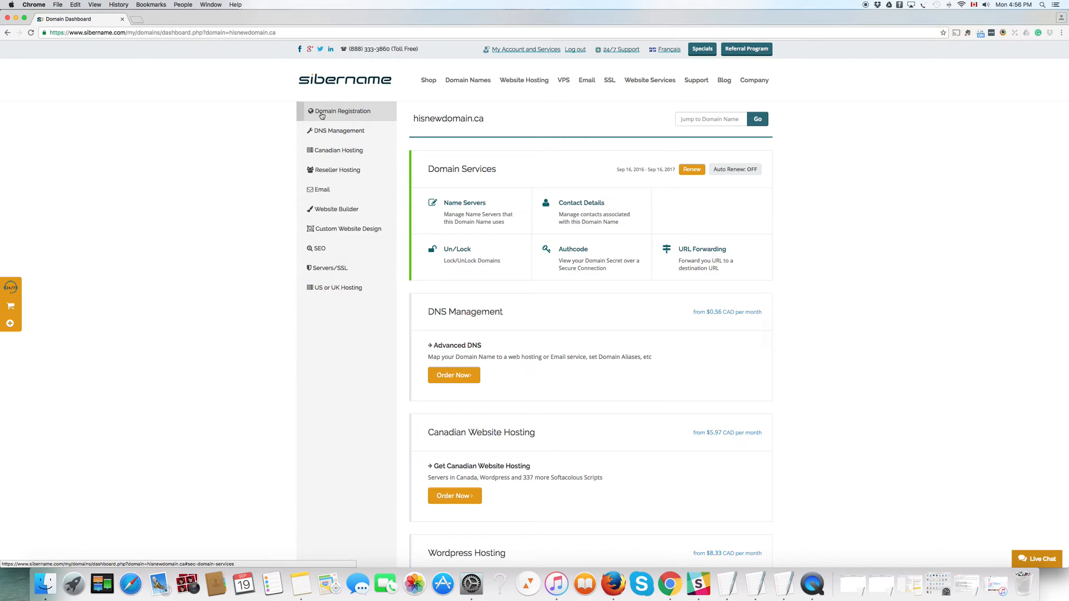
{"action": "mouse_move", "coordinate": [321, 133]}
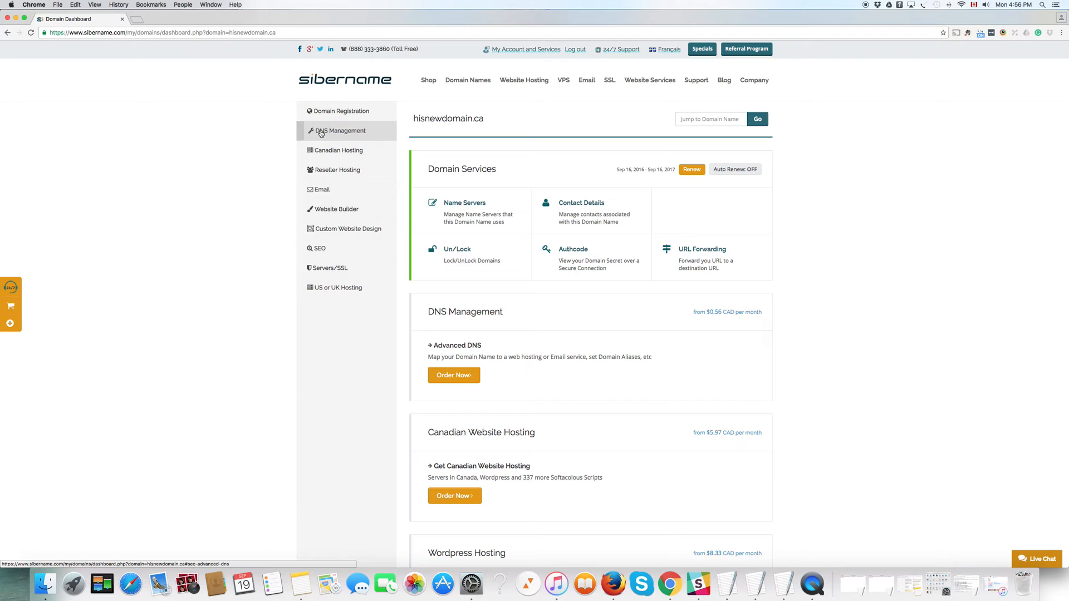
{"action": "scroll", "scroll_direction": "down", "scroll_amount": 3}
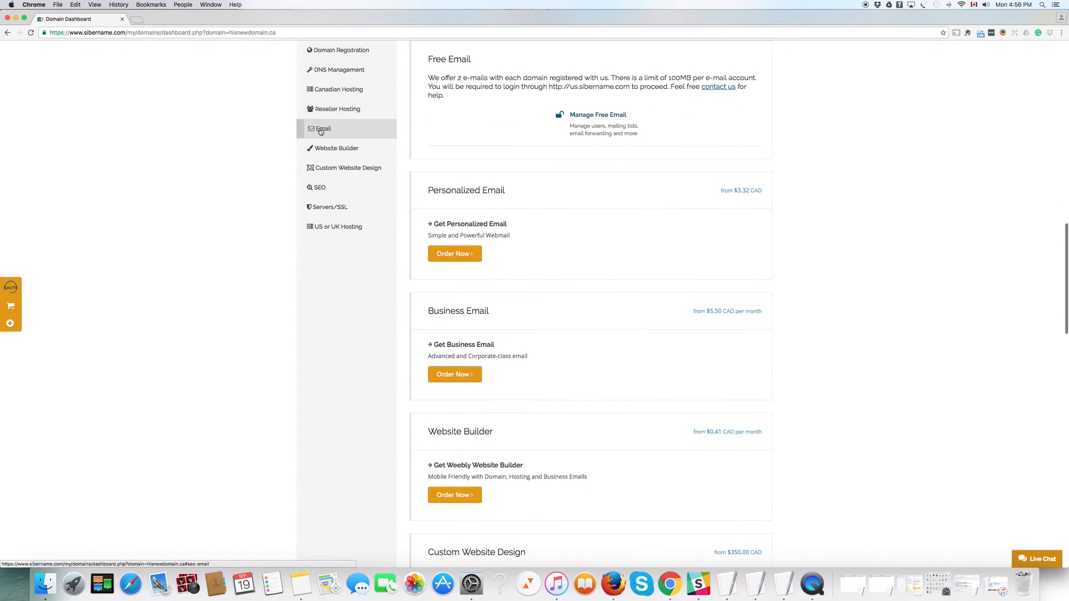
{"action": "mouse_move", "coordinate": [328, 153]}
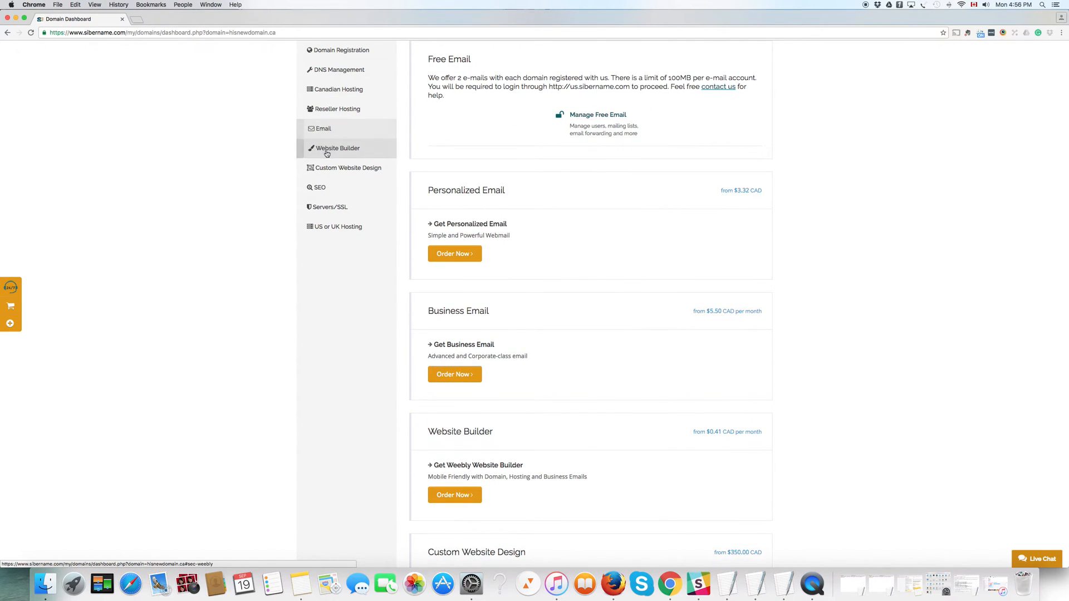
{"action": "scroll", "scroll_direction": "down", "scroll_amount": 3}
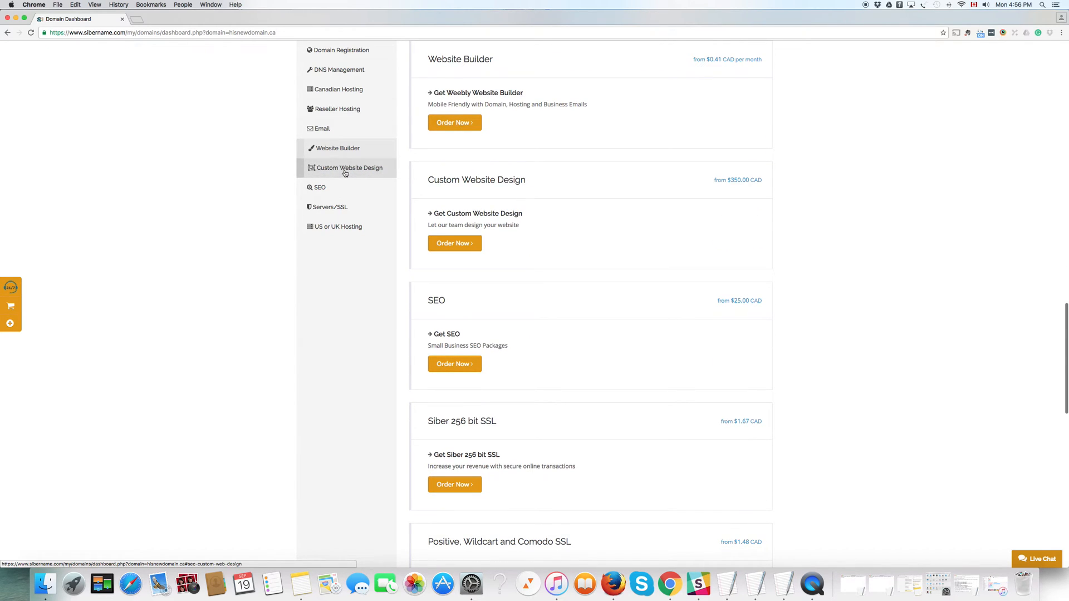
{"action": "scroll", "scroll_direction": "down", "scroll_amount": 3}
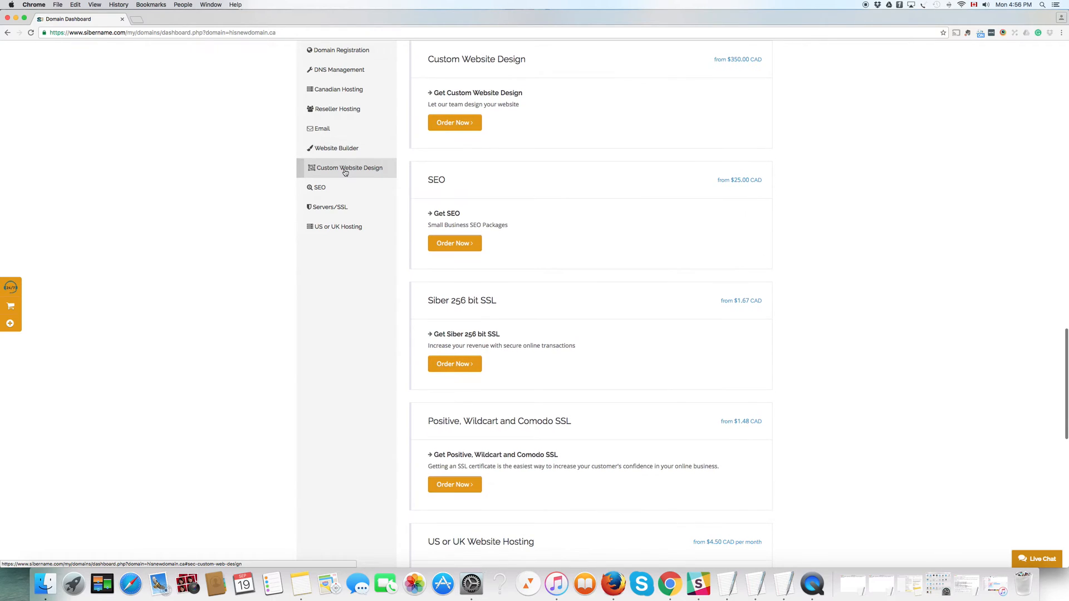
{"action": "mouse_move", "coordinate": [320, 191]}
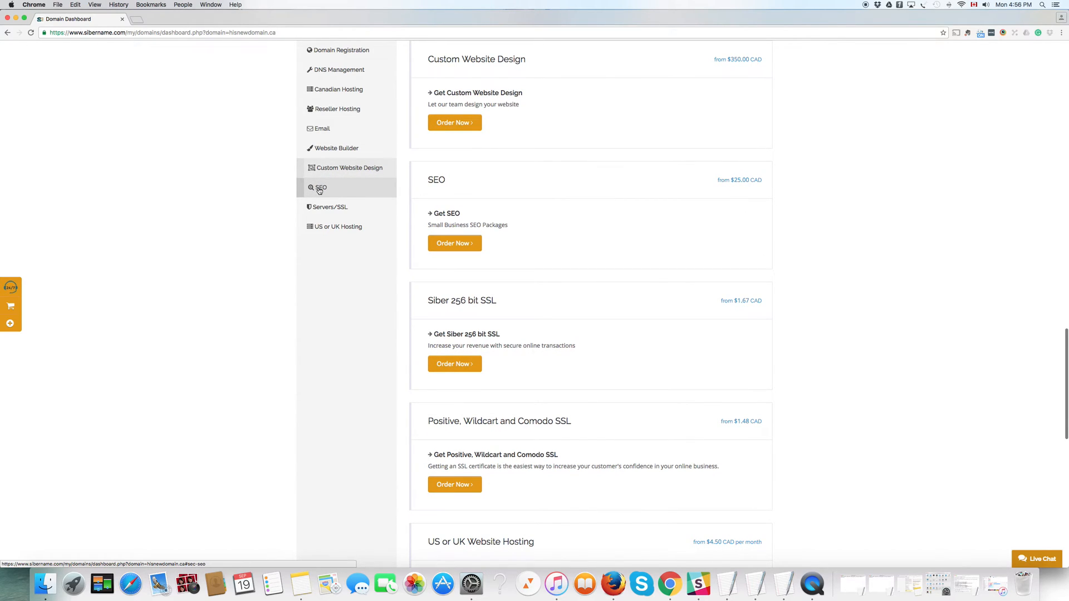
{"action": "scroll", "scroll_direction": "down", "scroll_amount": 3}
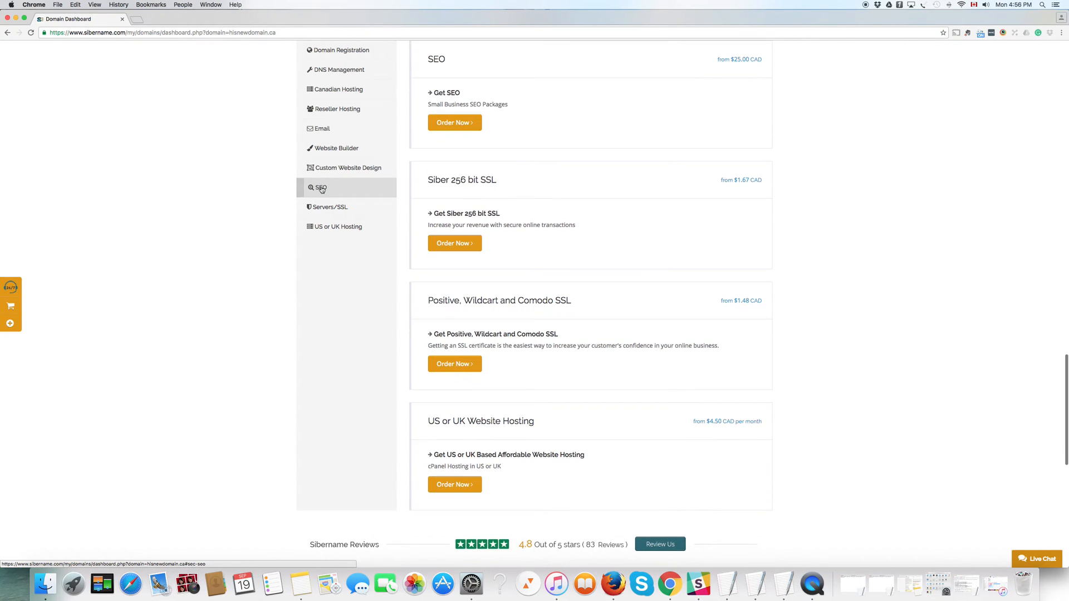
{"action": "mouse_move", "coordinate": [337, 211]}
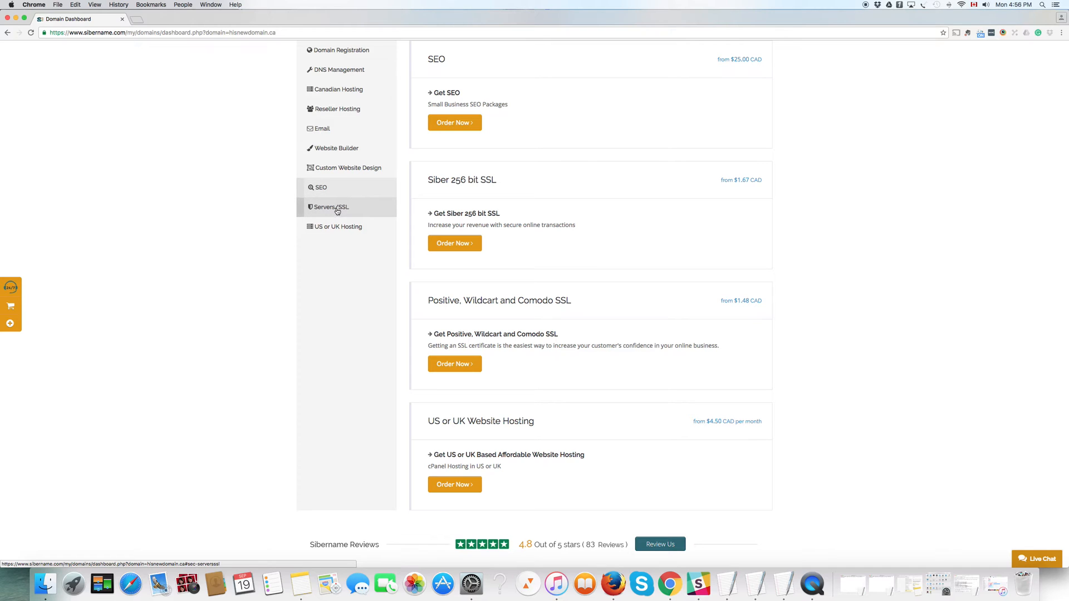
{"action": "scroll", "scroll_direction": "down", "scroll_amount": 3}
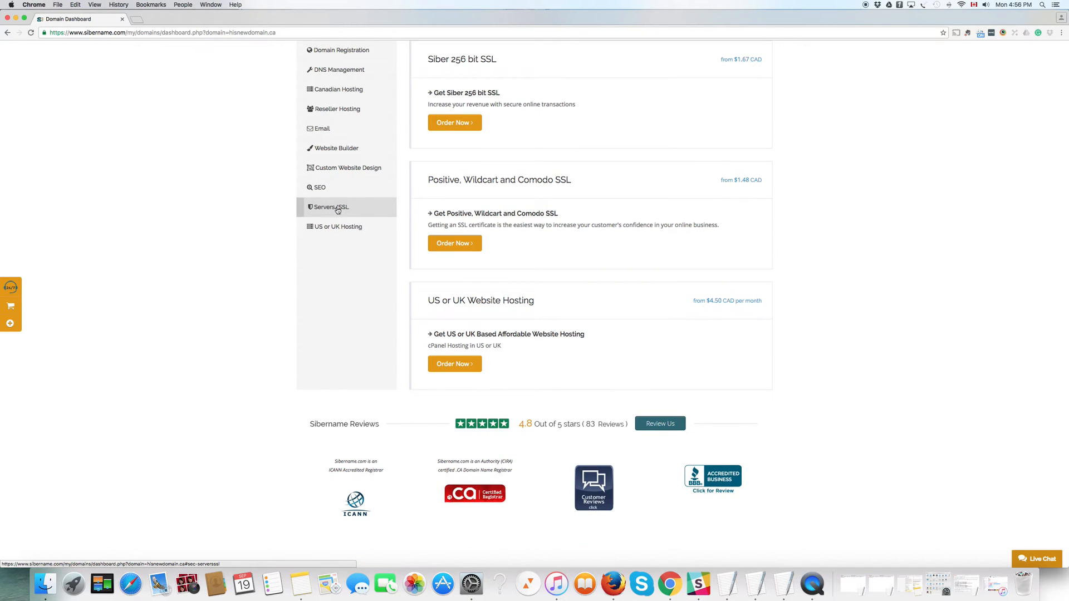
{"action": "mouse_move", "coordinate": [344, 211]}
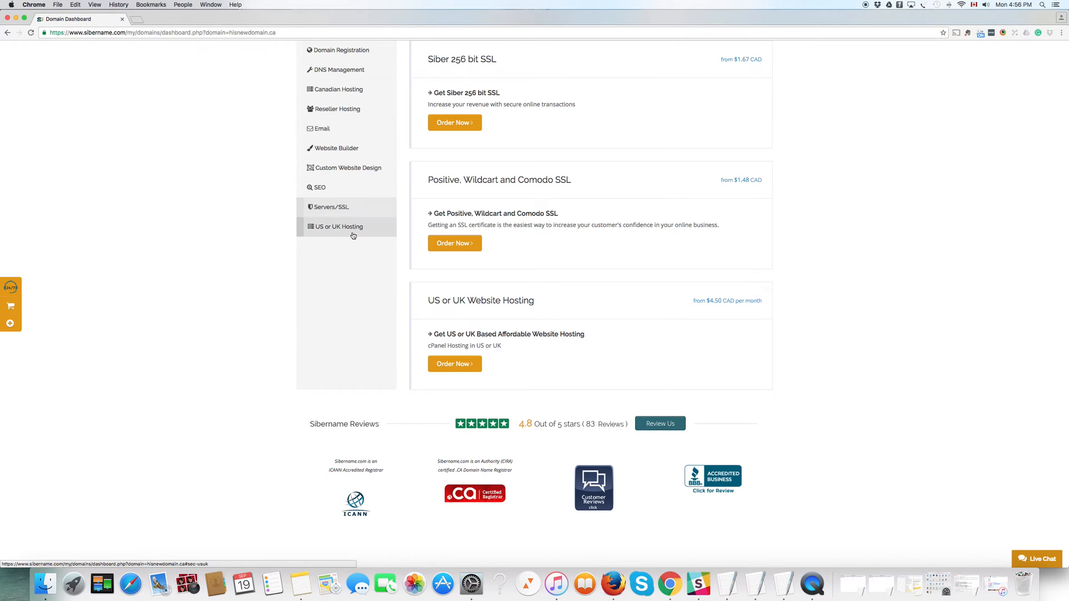
{"action": "scroll", "scroll_direction": "down", "scroll_amount": 3}
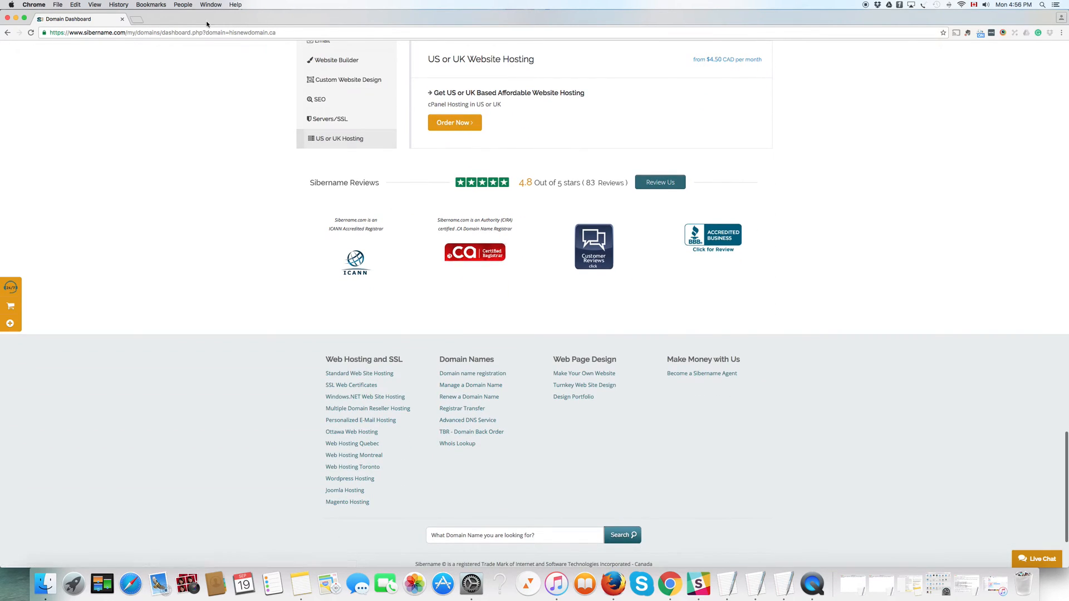
{"action": "left_click", "coordinate": [10, 31]}
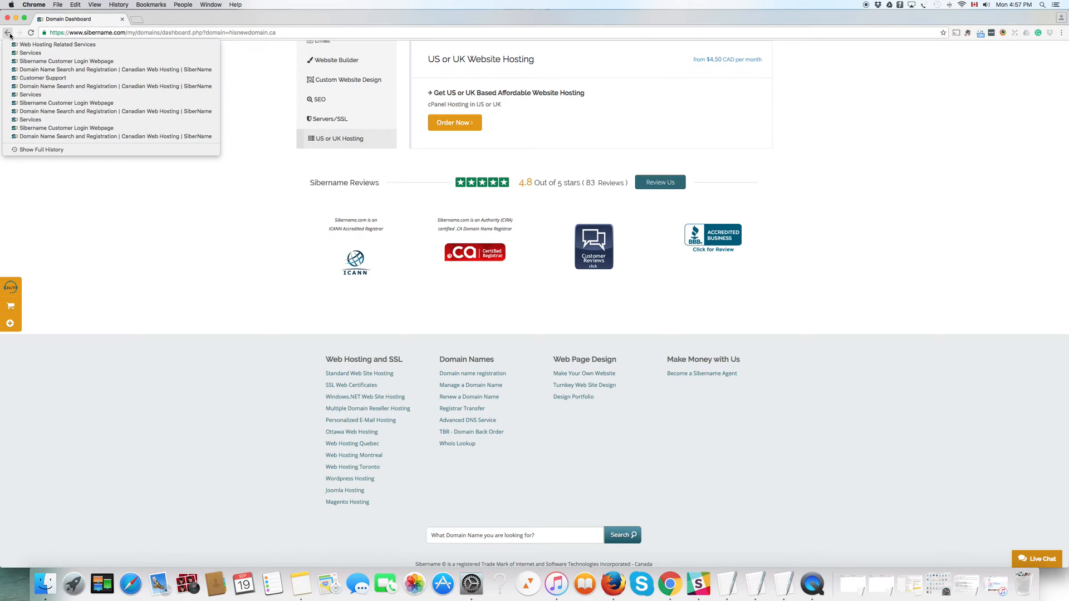
Pick 'Services' from the Back history to return to the account dashboard
{"action": "left_click", "coordinate": [61, 44]}
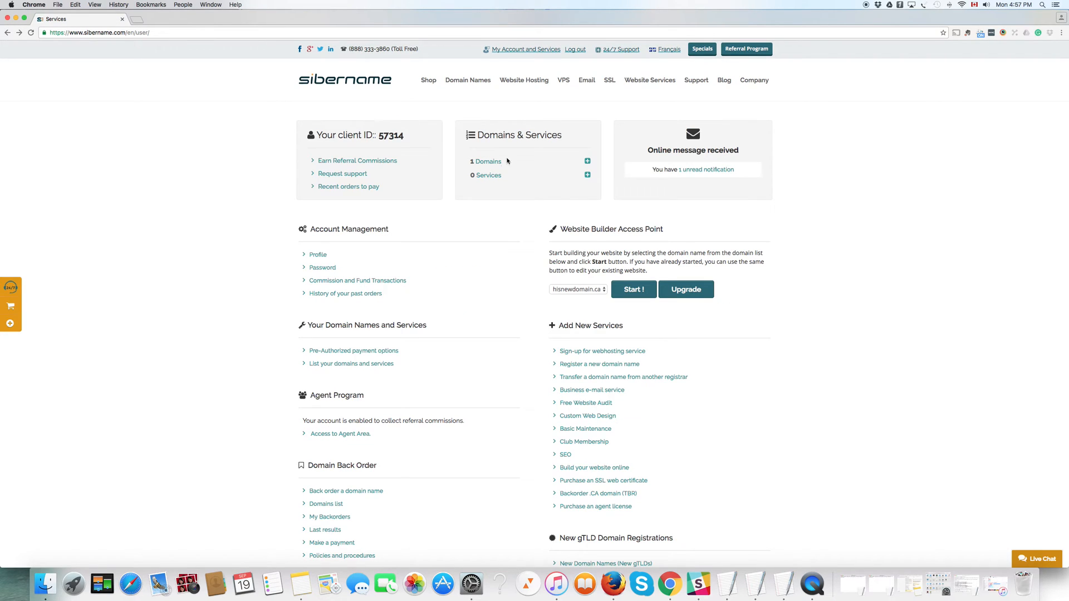
{"action": "mouse_move", "coordinate": [750, 183]}
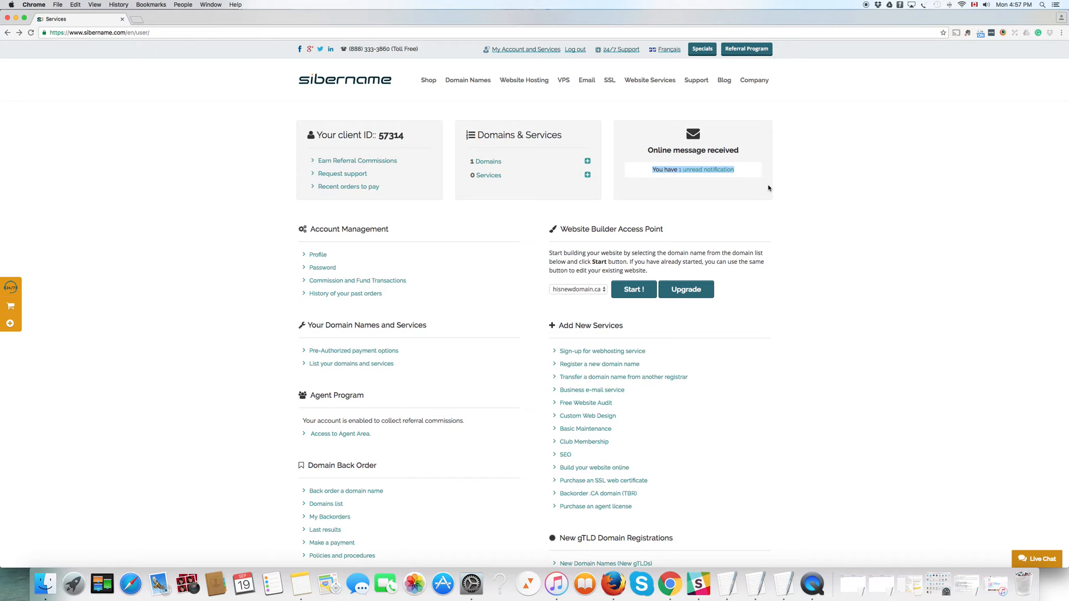
{"action": "mouse_move", "coordinate": [781, 174]}
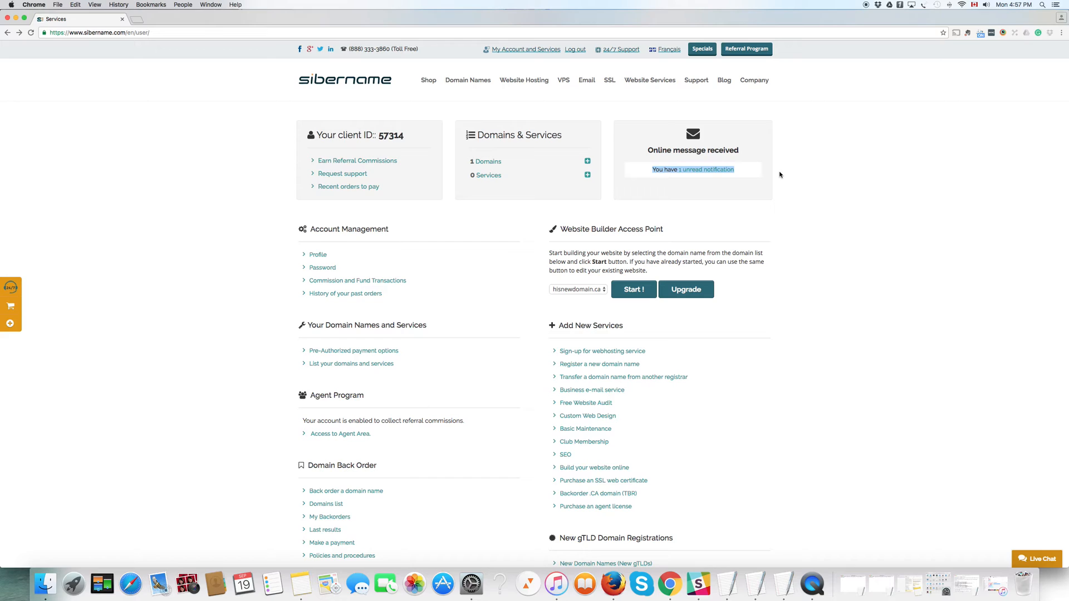
{"action": "mouse_move", "coordinate": [512, 211]}
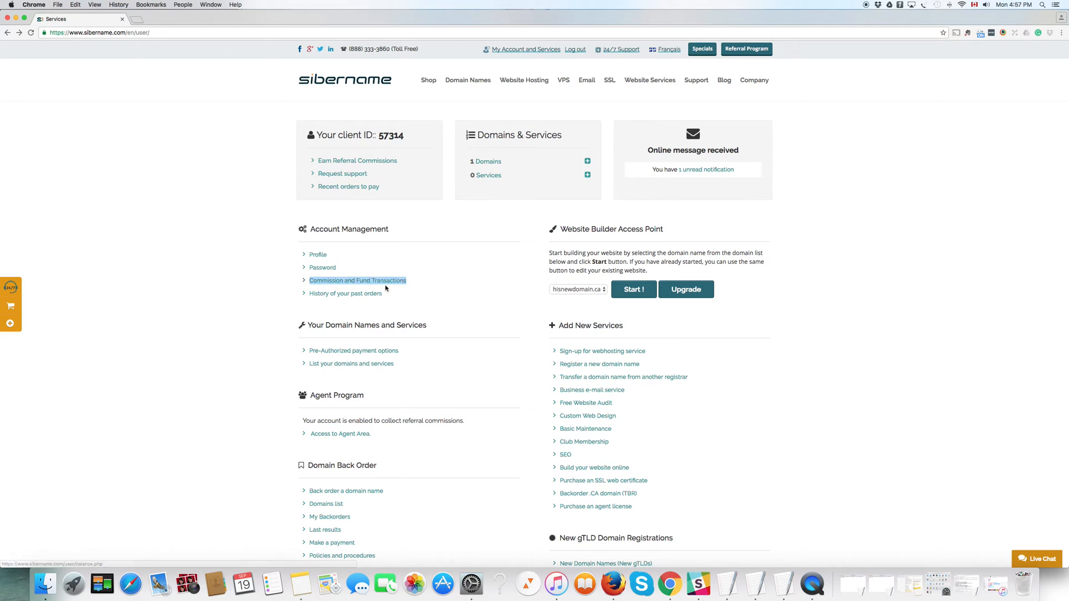
{"action": "mouse_move", "coordinate": [439, 272]}
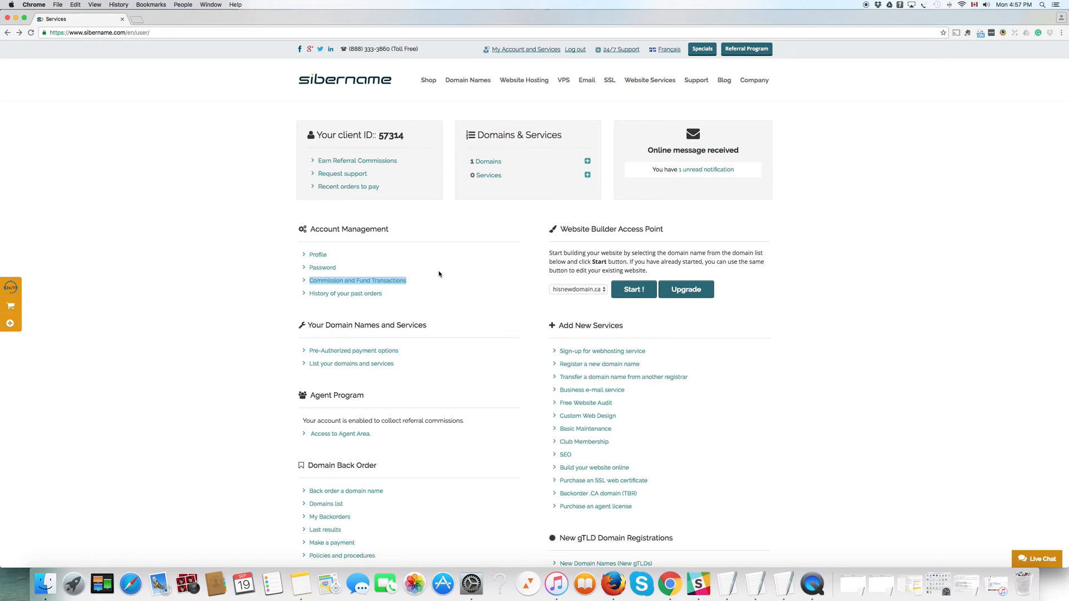
{"action": "mouse_move", "coordinate": [406, 297]}
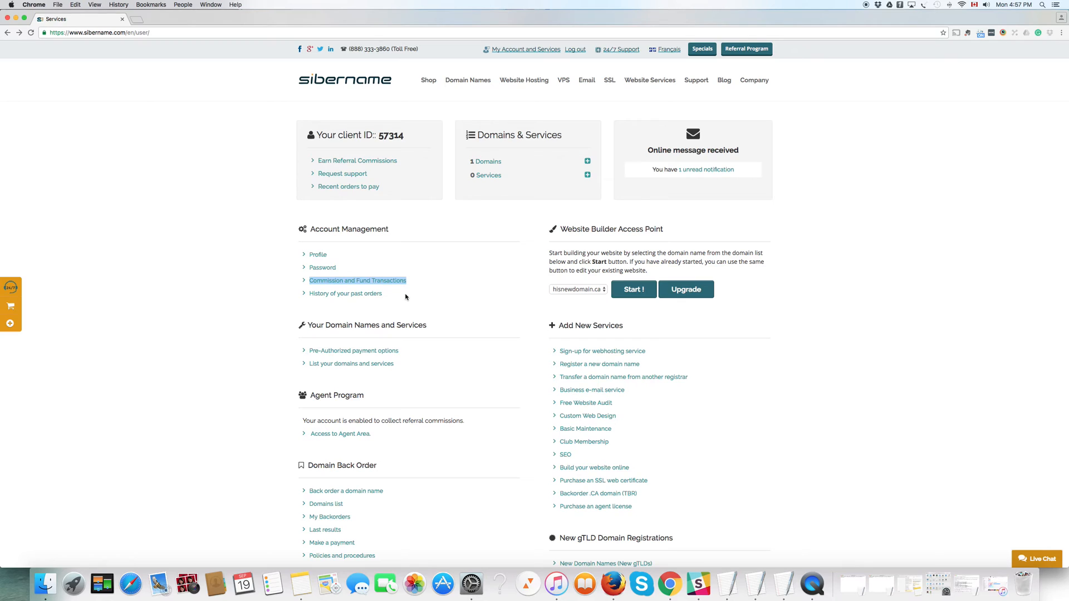
{"action": "mouse_move", "coordinate": [394, 297]}
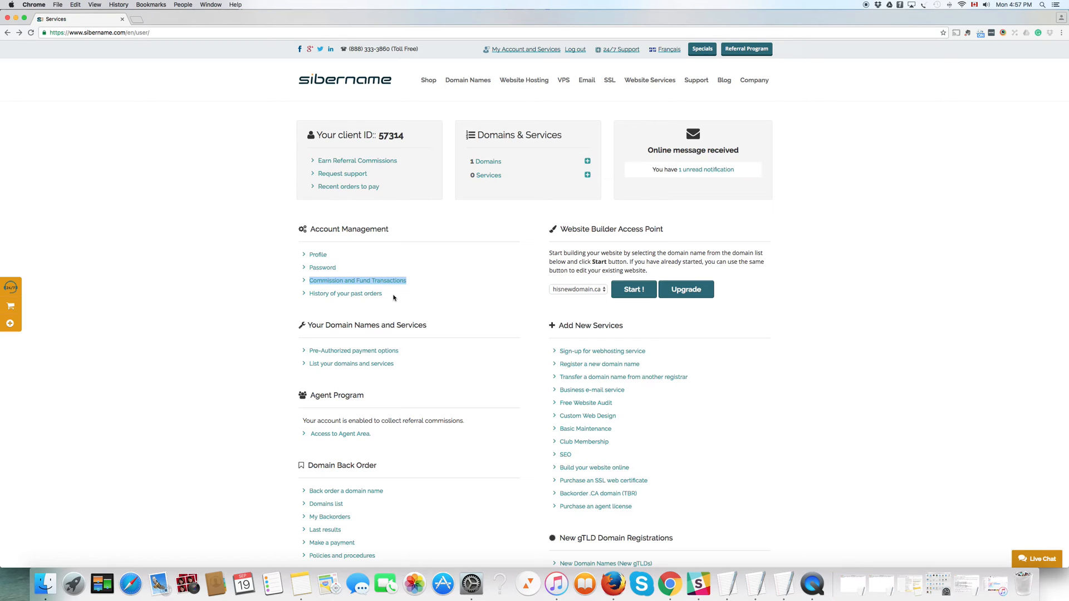
{"action": "mouse_move", "coordinate": [345, 293]}
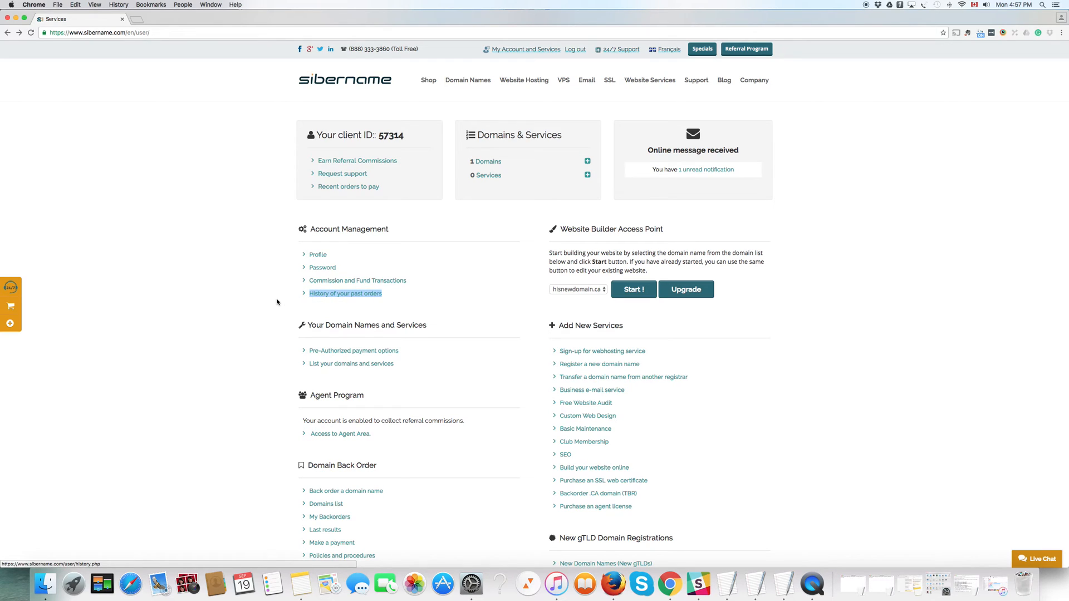
{"action": "mouse_move", "coordinate": [280, 301]}
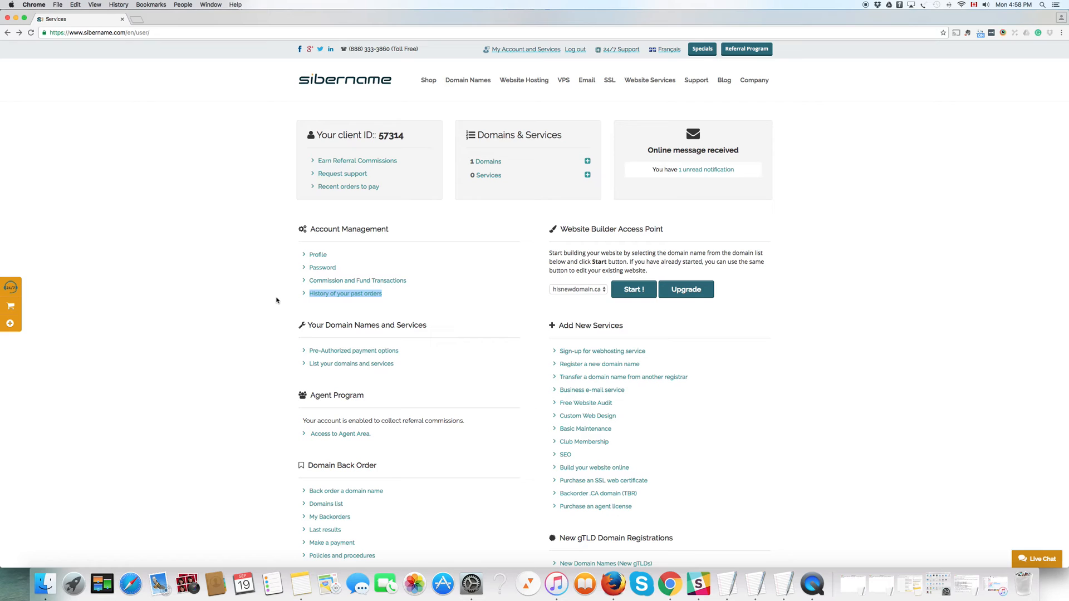
{"action": "mouse_move", "coordinate": [242, 124]}
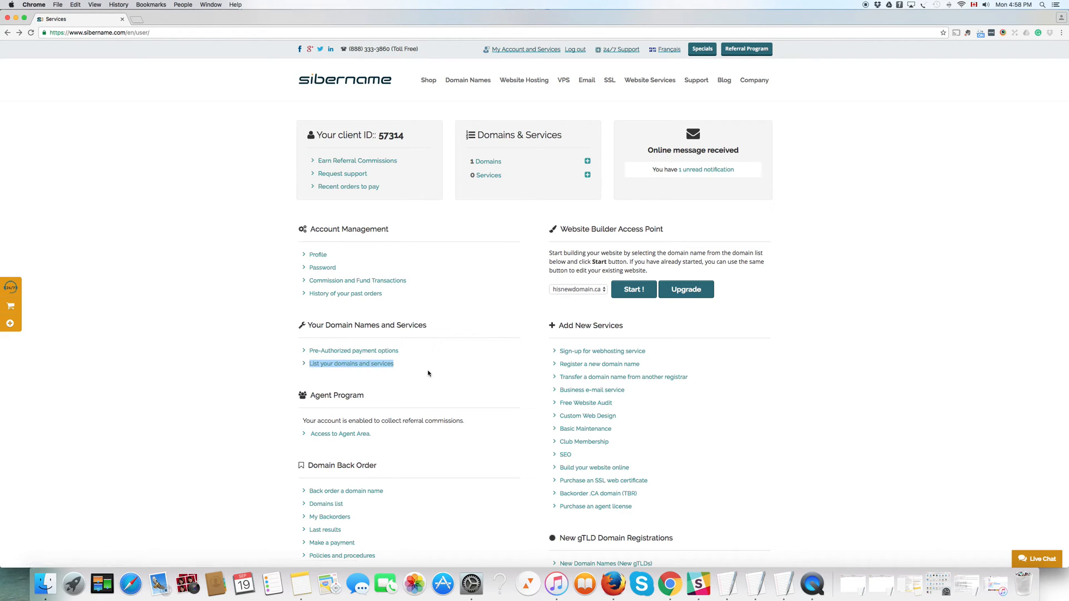
{"action": "mouse_move", "coordinate": [369, 407]}
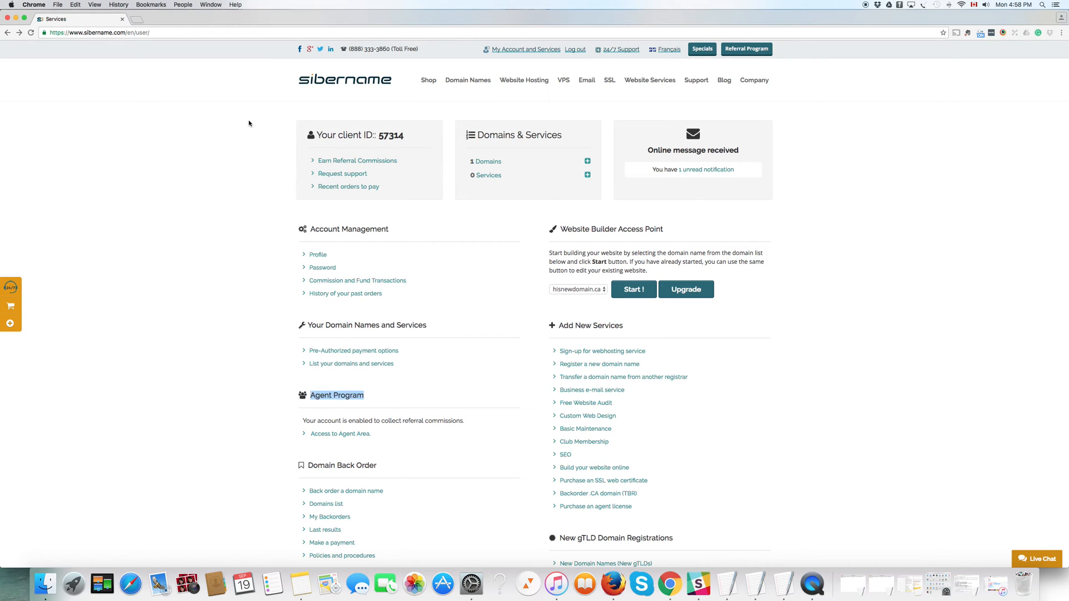
{"action": "mouse_move", "coordinate": [355, 436]}
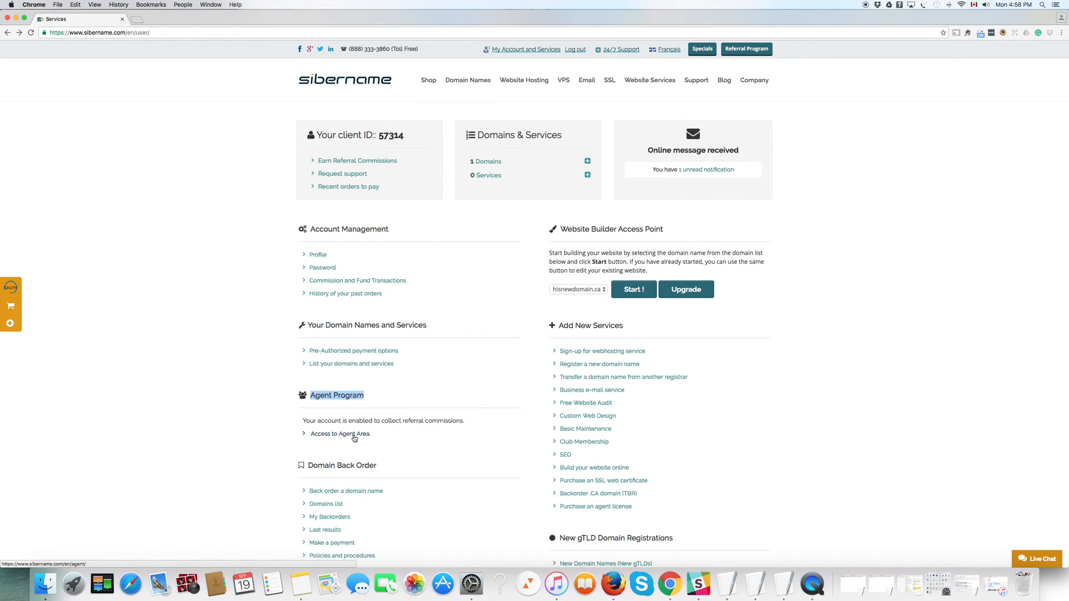
{"action": "mouse_move", "coordinate": [369, 498]}
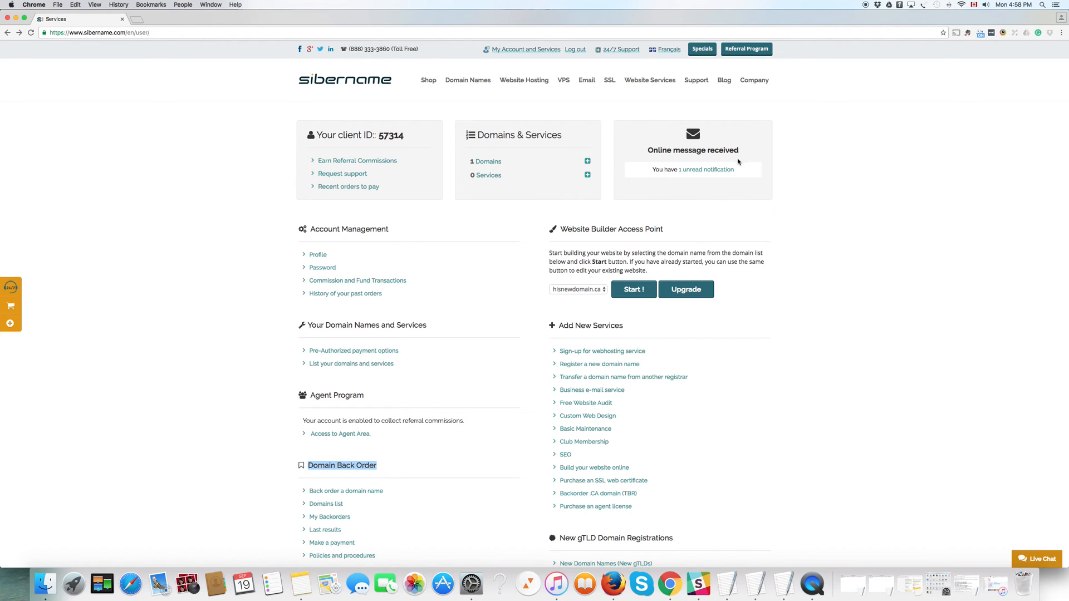
{"action": "mouse_move", "coordinate": [375, 386]}
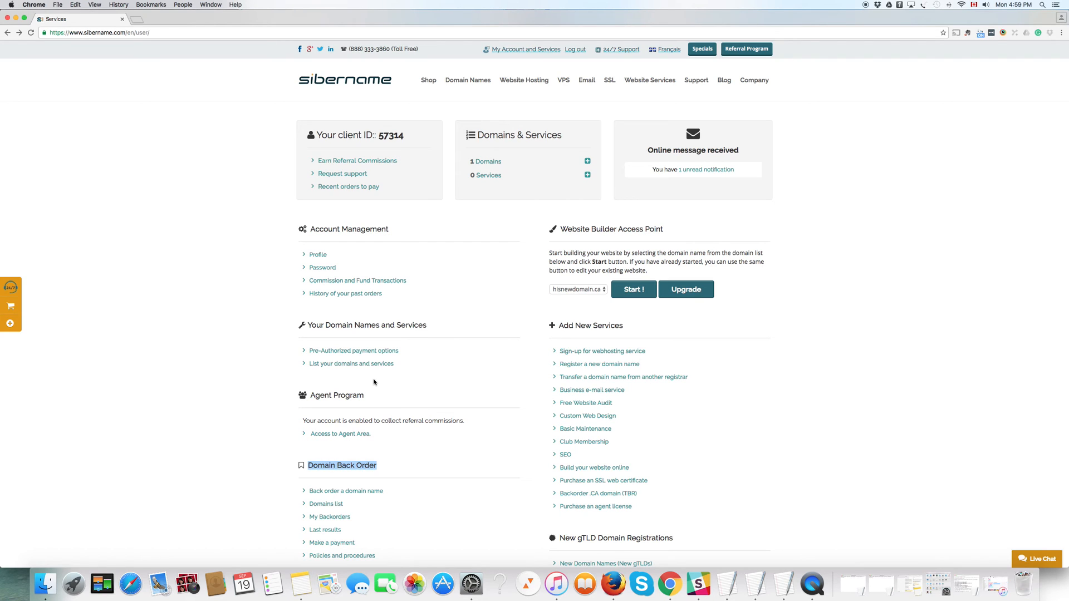
{"action": "mouse_move", "coordinate": [330, 492]}
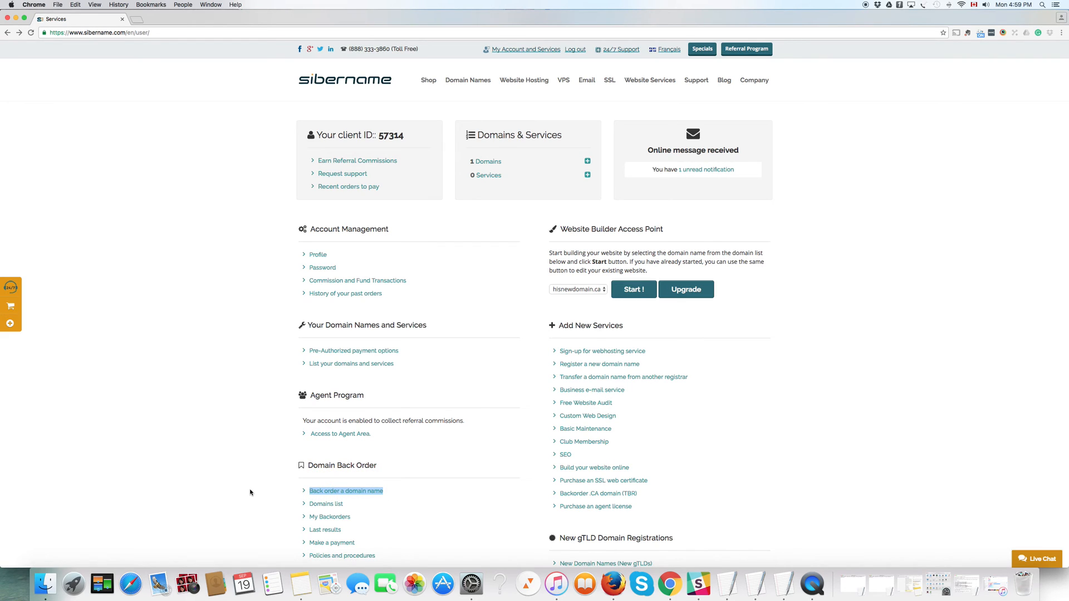
{"action": "mouse_move", "coordinate": [680, 262]}
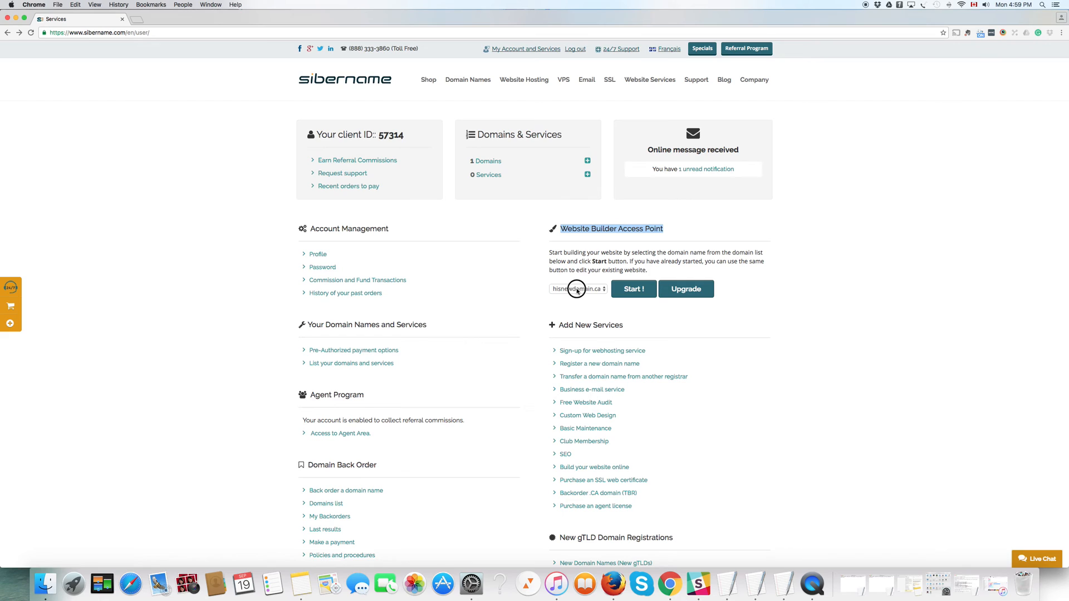
{"action": "left_click", "coordinate": [577, 289]}
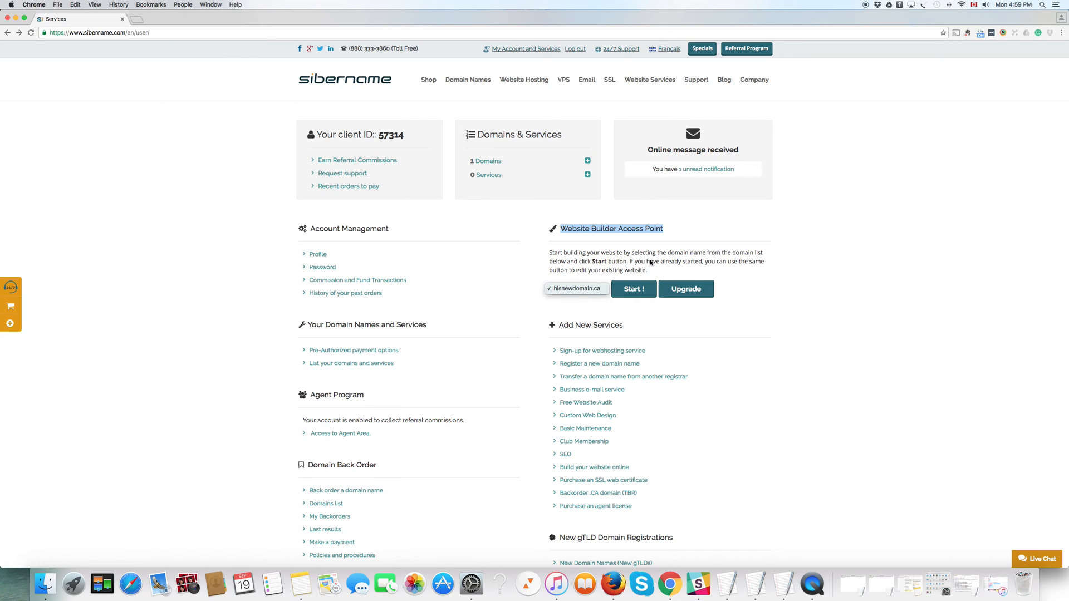
{"action": "mouse_move", "coordinate": [591, 269]}
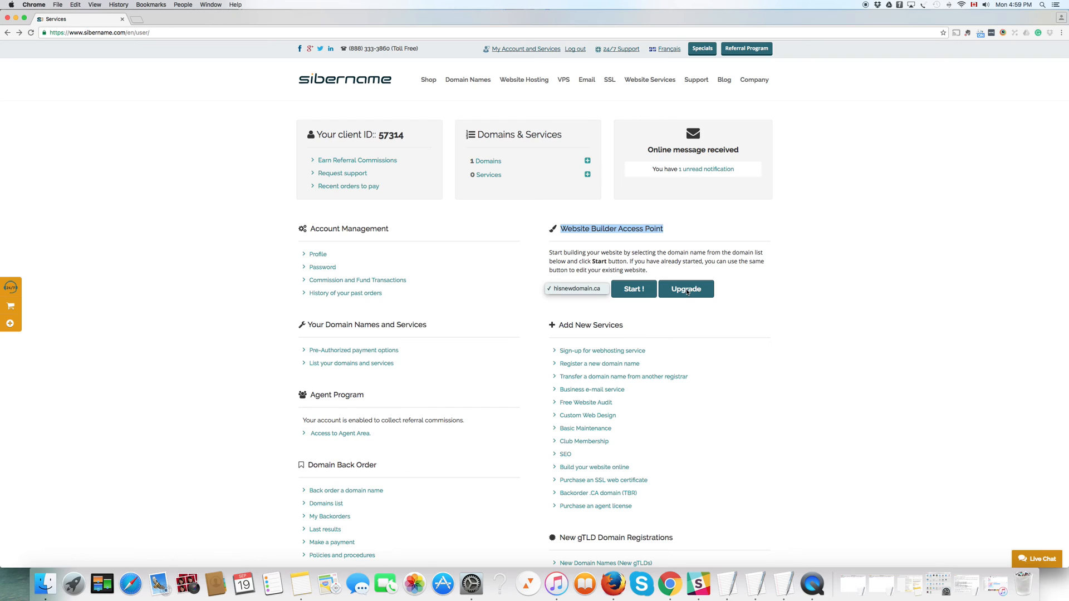
{"action": "mouse_move", "coordinate": [688, 338]}
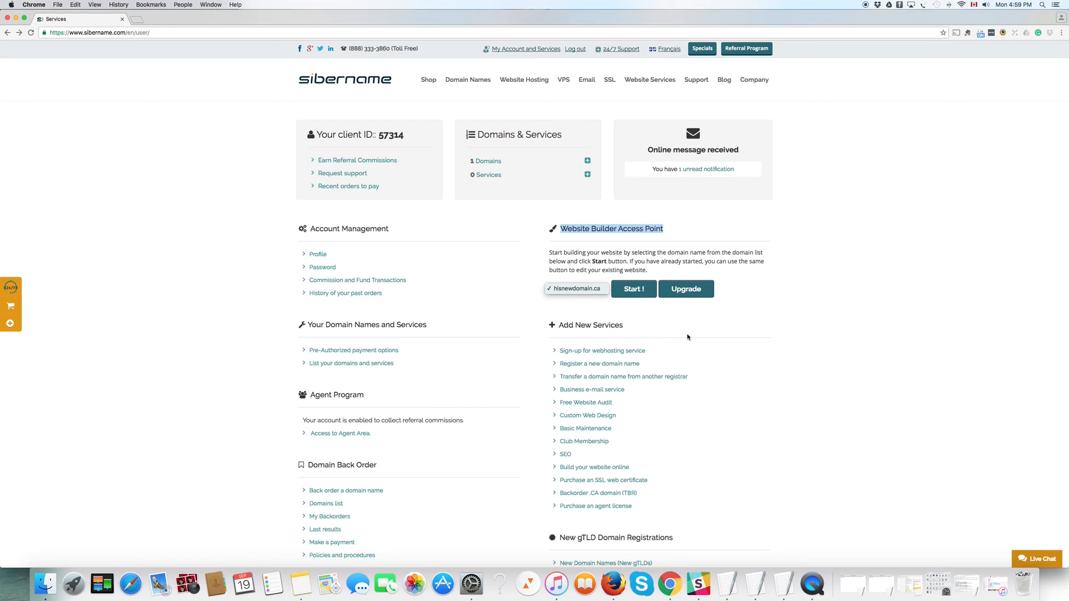
{"action": "mouse_move", "coordinate": [625, 339]}
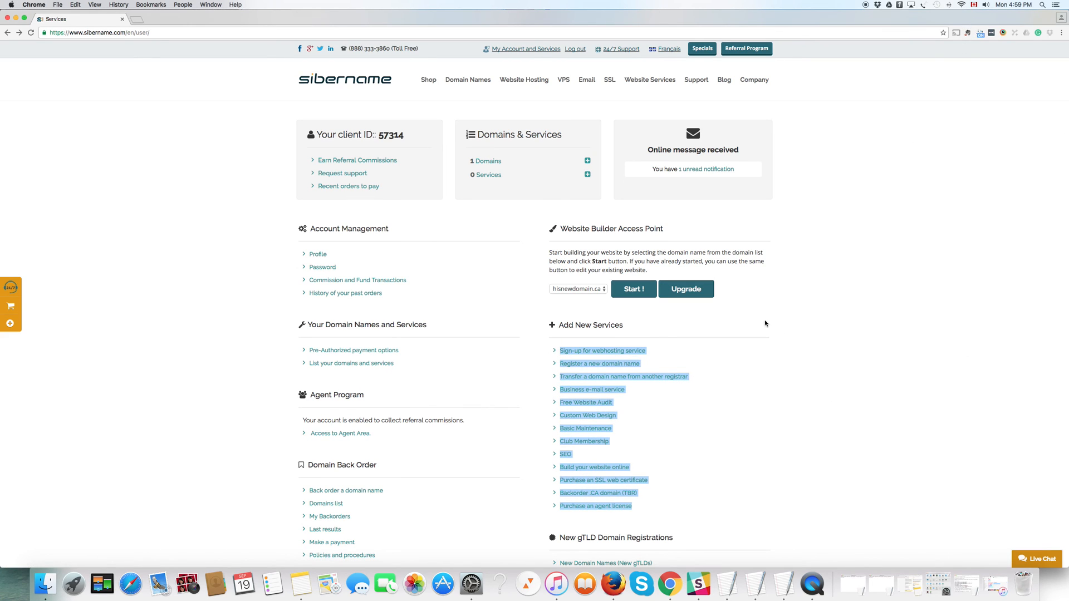
{"action": "mouse_move", "coordinate": [691, 342]}
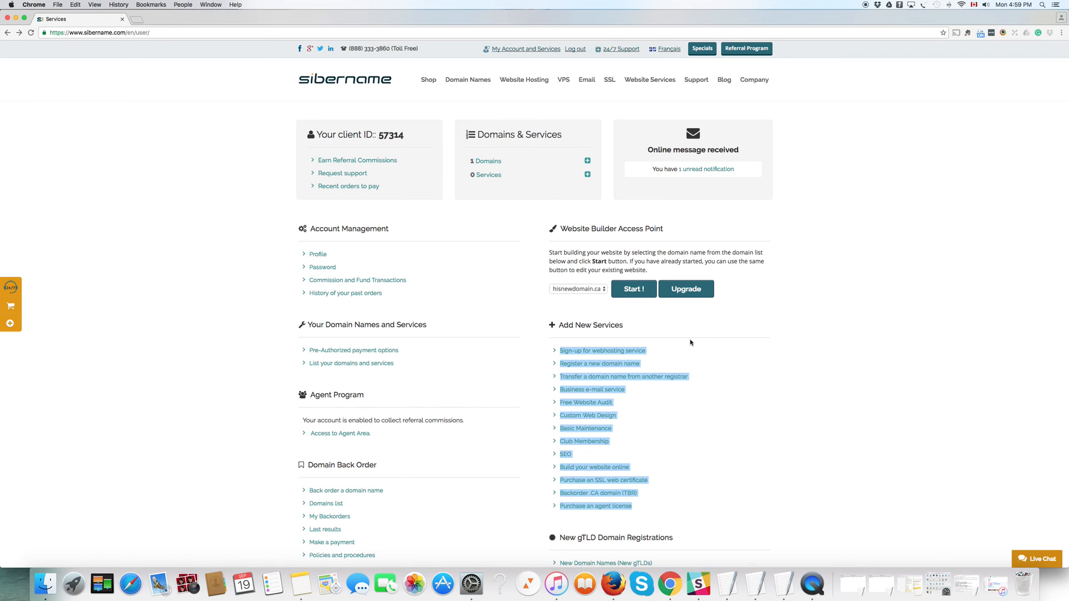
{"action": "mouse_move", "coordinate": [769, 353]}
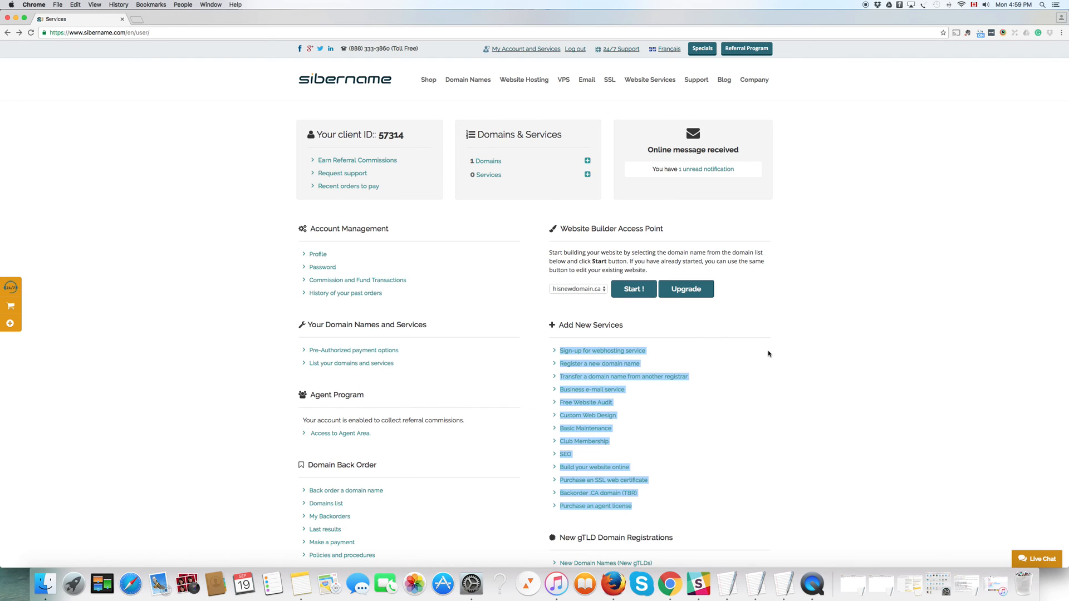
{"action": "mouse_move", "coordinate": [621, 52]}
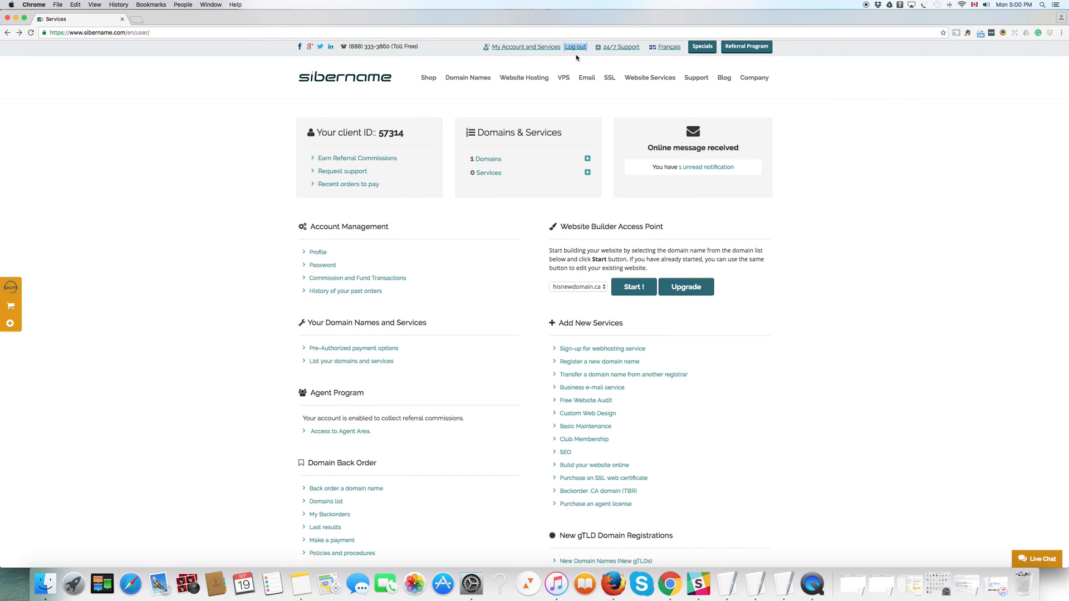
{"action": "mouse_move", "coordinate": [583, 50]}
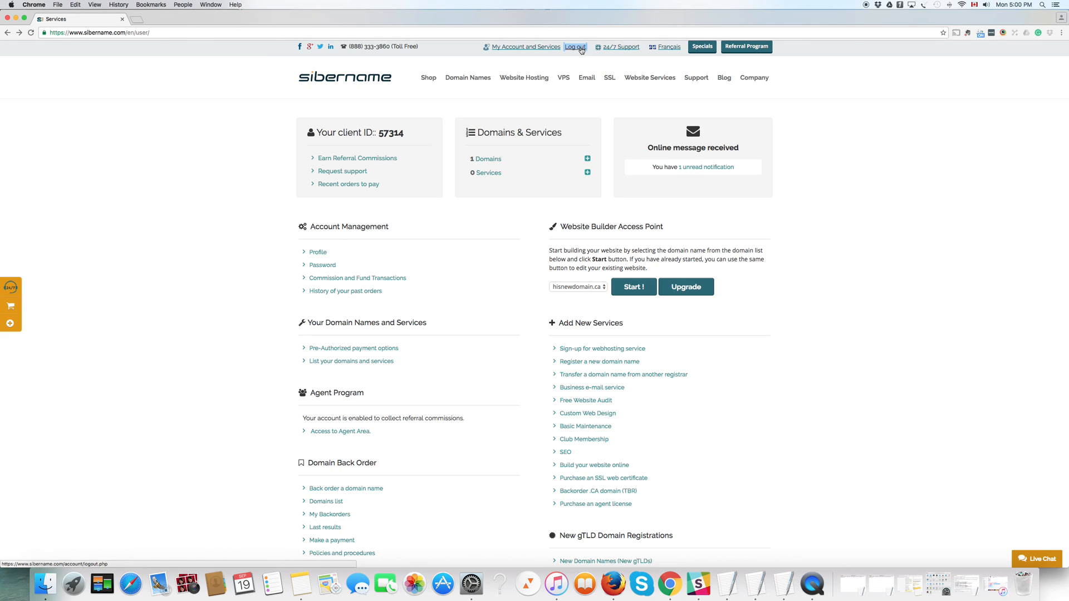
Log out, landing on the public domain search homepage
{"action": "left_click", "coordinate": [574, 47]}
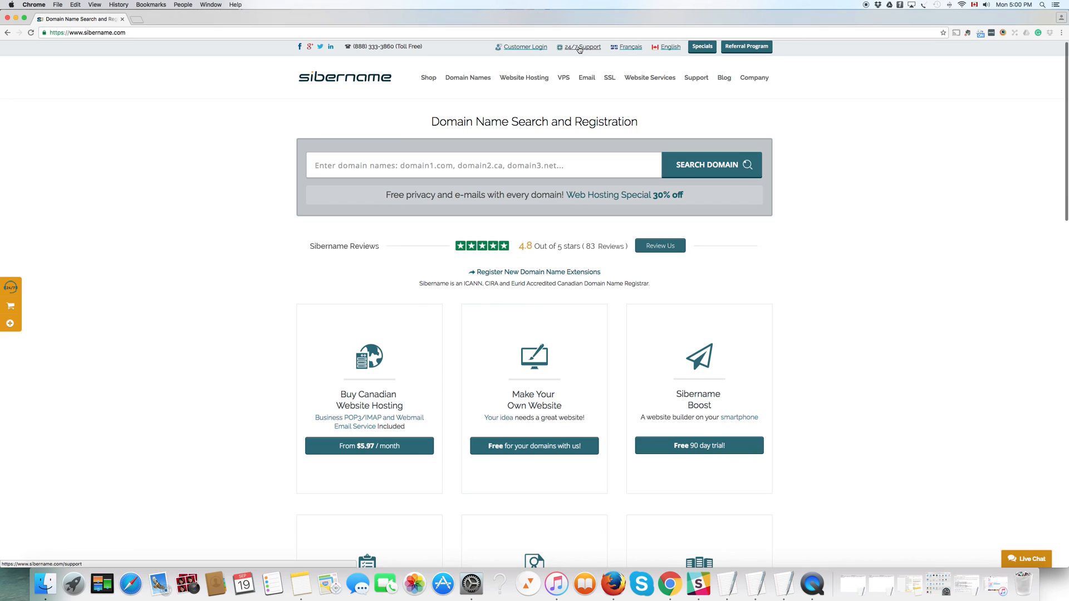
{"action": "mouse_move", "coordinate": [634, 66]}
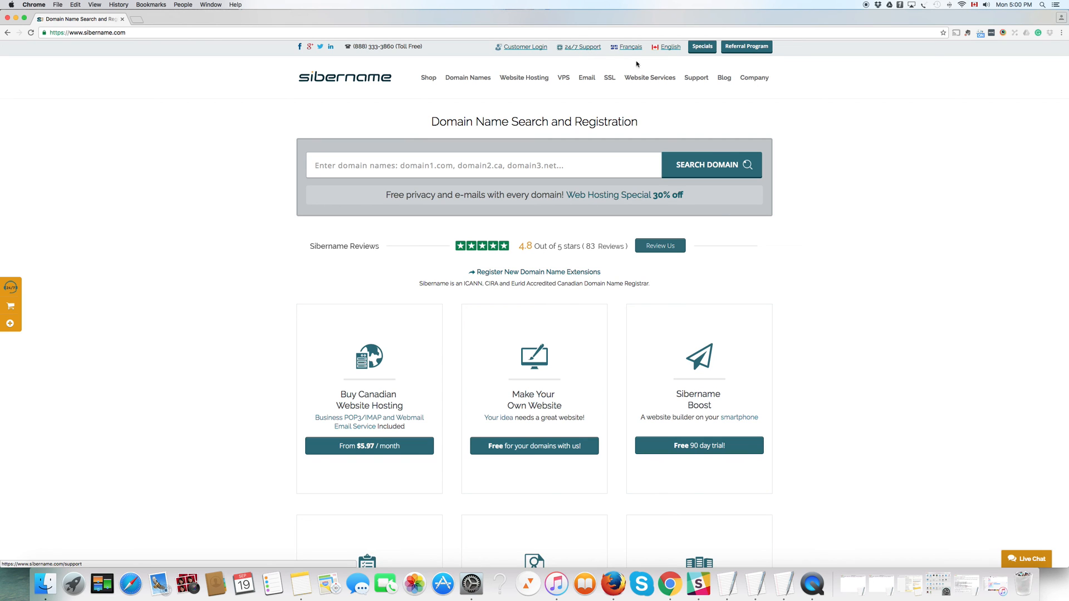
Go to the 24/7 Customer Support page while signed out
{"action": "left_click", "coordinate": [696, 78]}
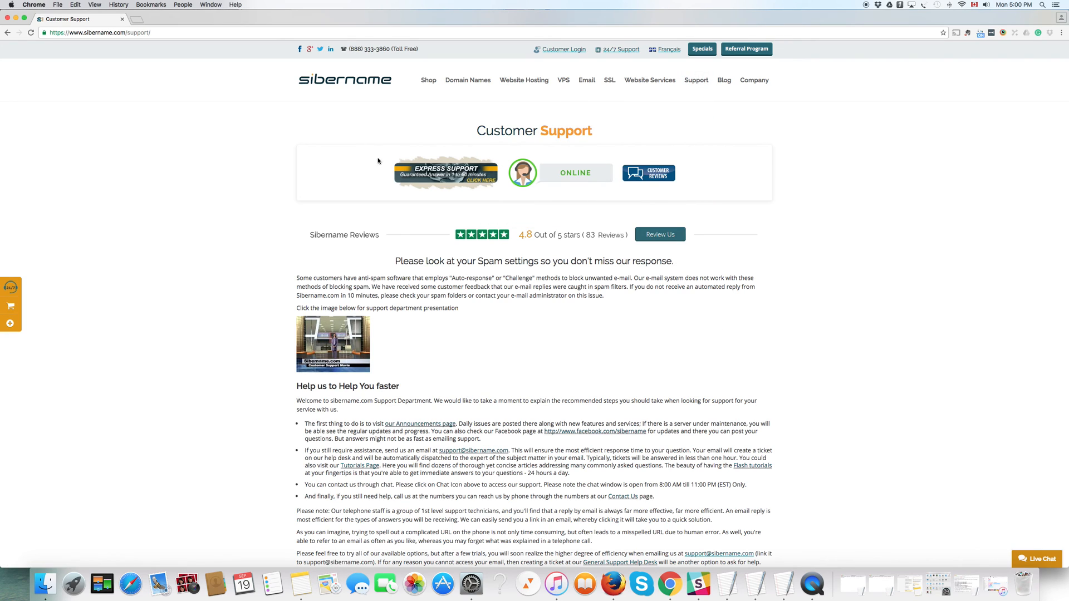
{"action": "mouse_move", "coordinate": [610, 133]}
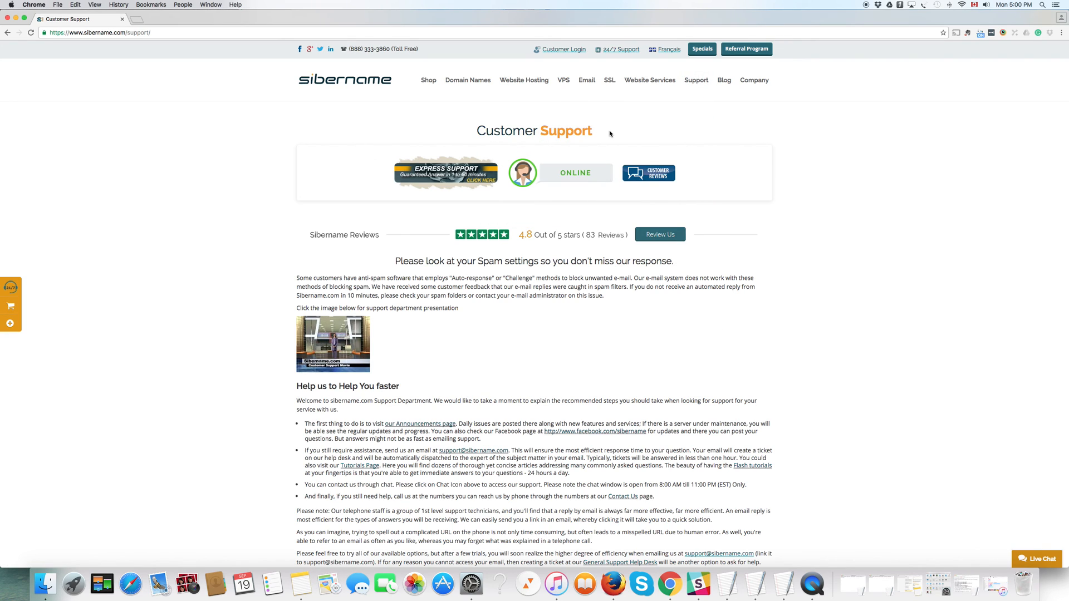
{"action": "mouse_move", "coordinate": [605, 131]}
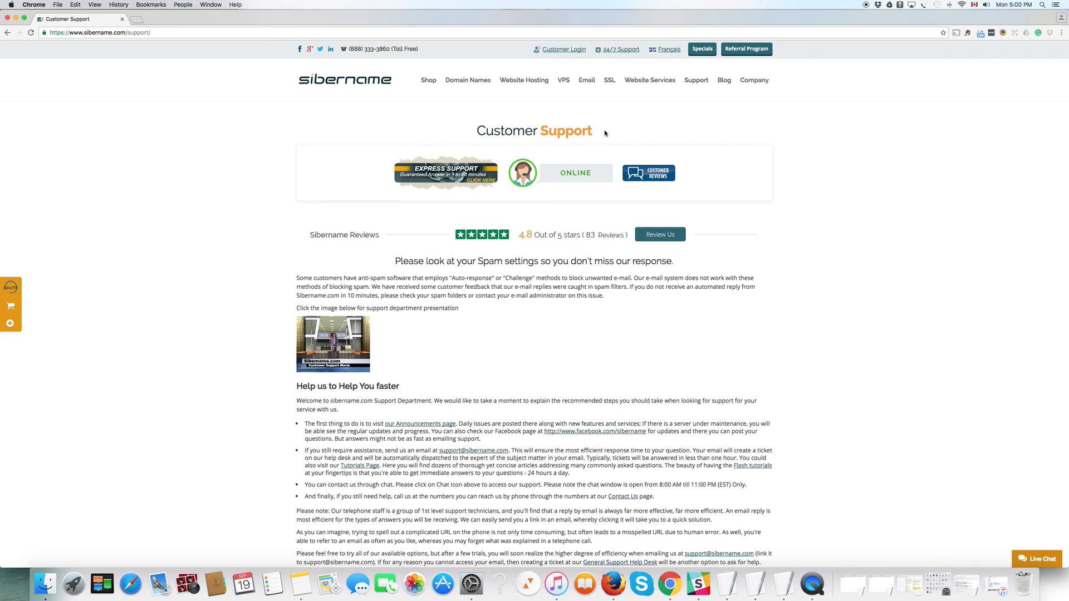
{"action": "mouse_move", "coordinate": [678, 60]}
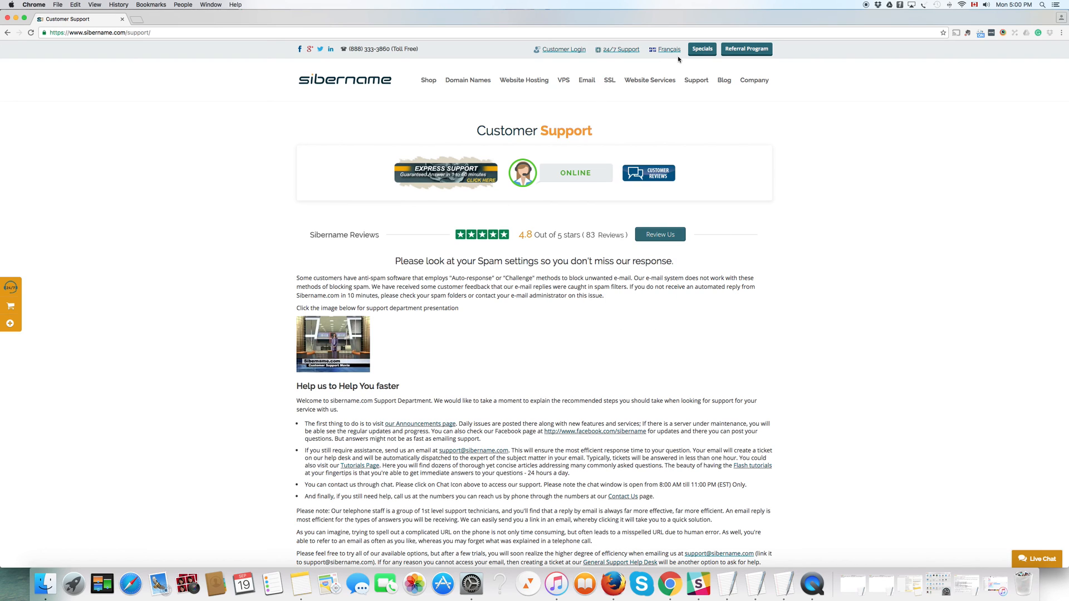
{"action": "mouse_move", "coordinate": [864, 4]}
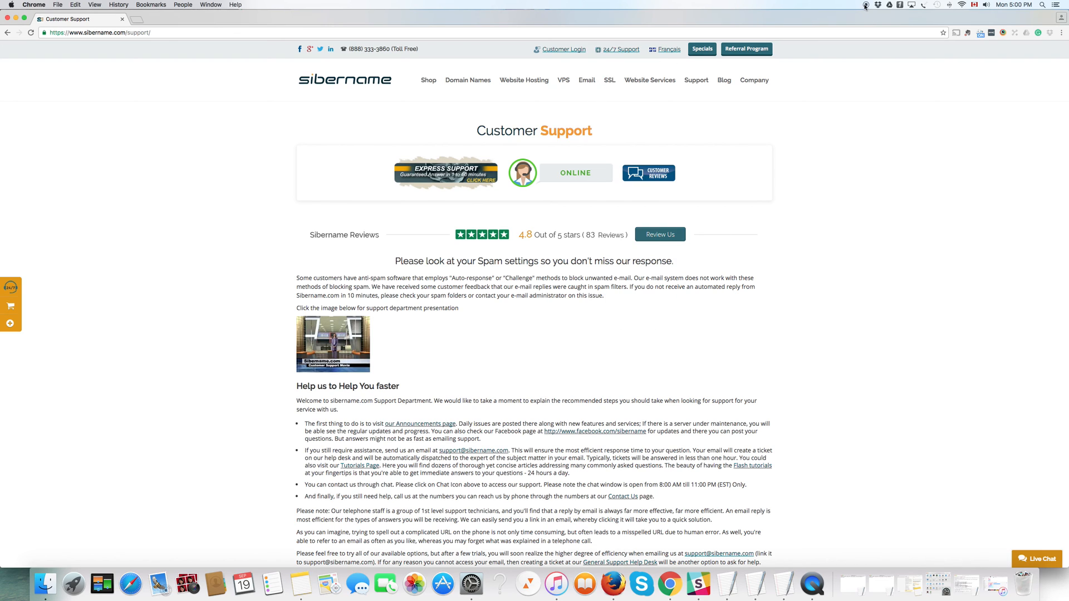